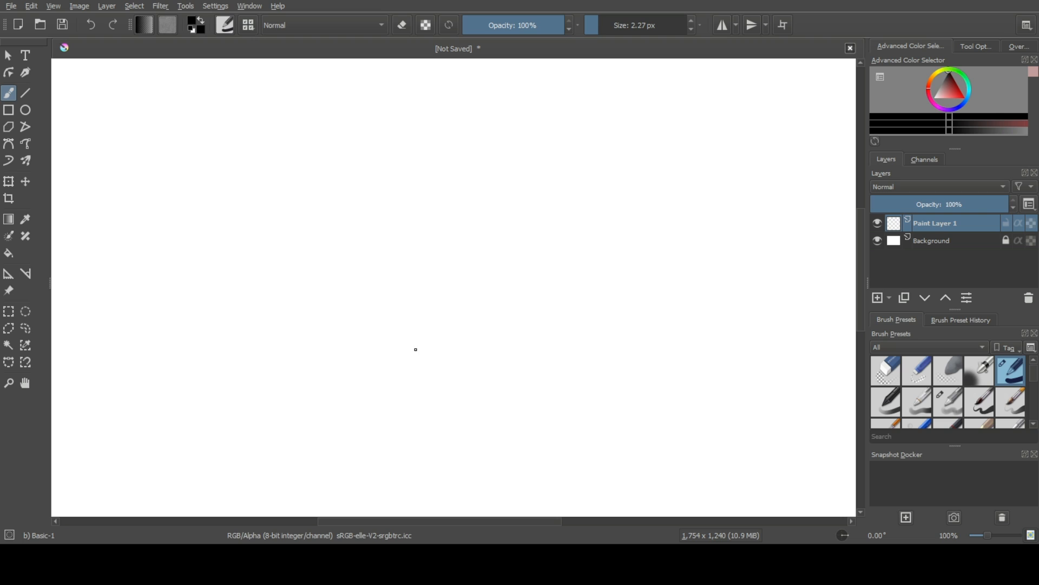
mouse_move(374, 345)
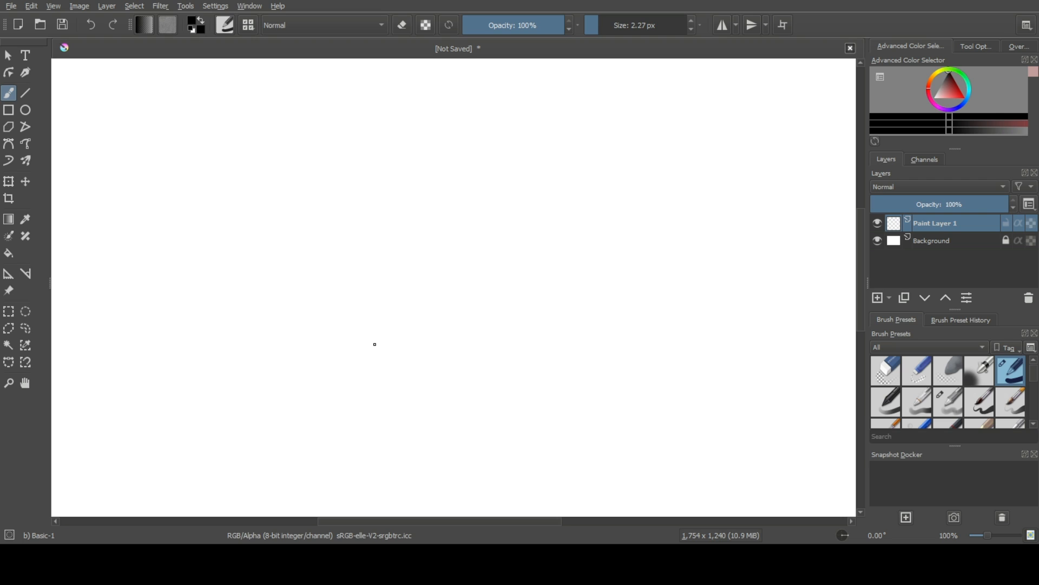
mouse_move(258, 298)
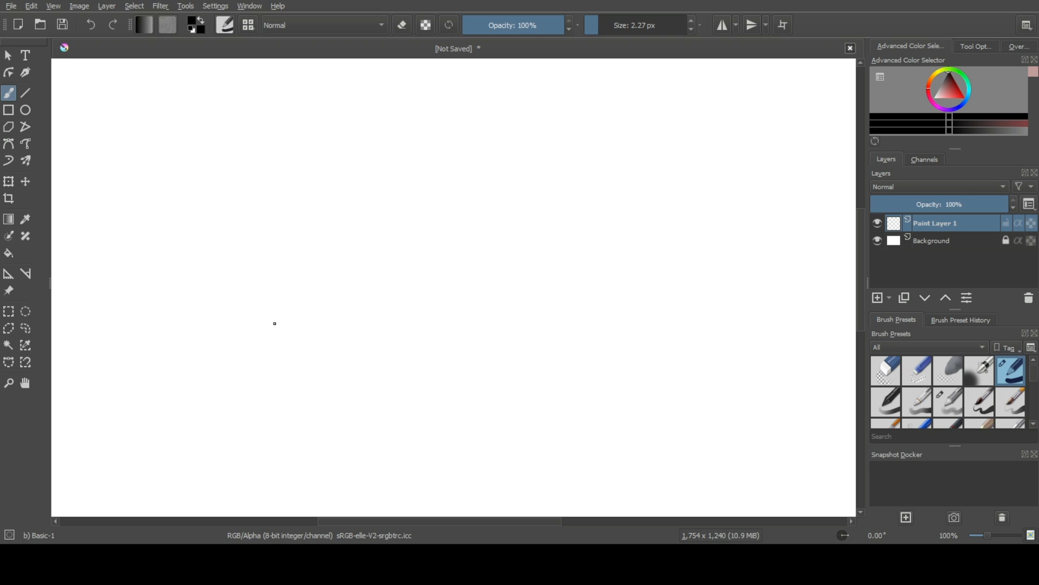
mouse_move(295, 319)
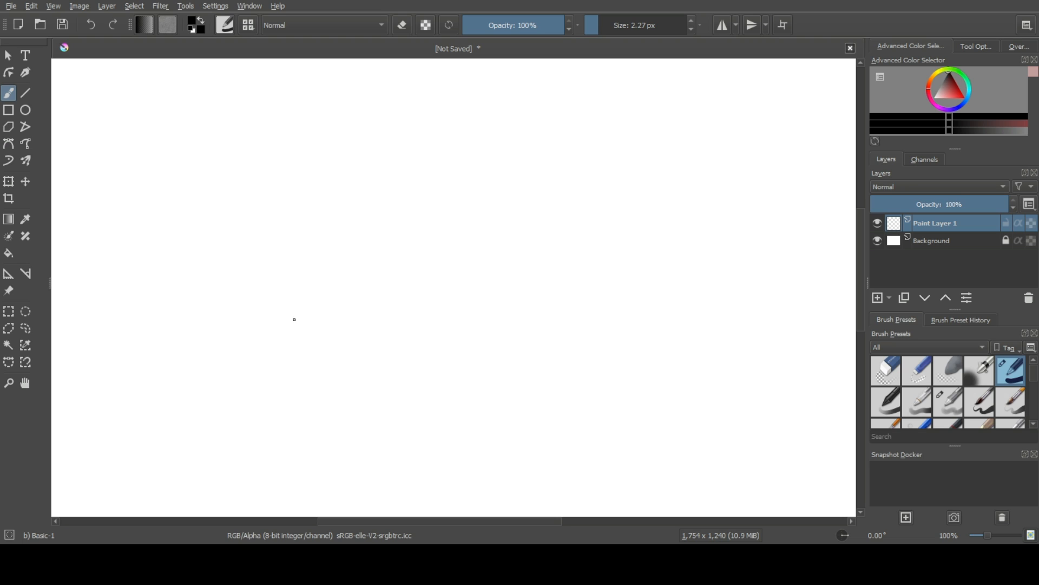
mouse_move(429, 465)
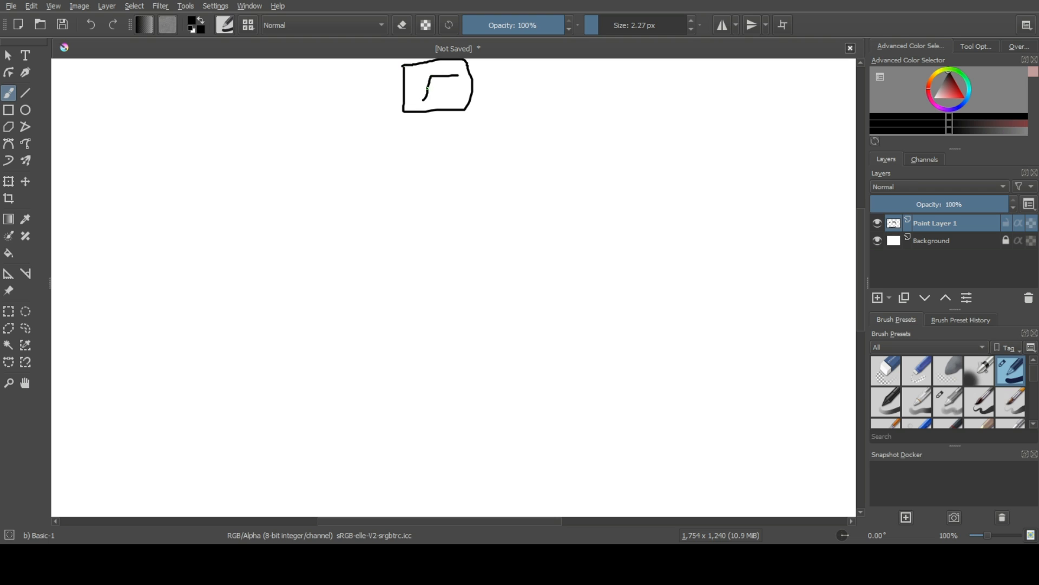
Draw a bottom box labelled S with a long arrow rising to the top box.
left_click_drag(394, 454, 441, 510)
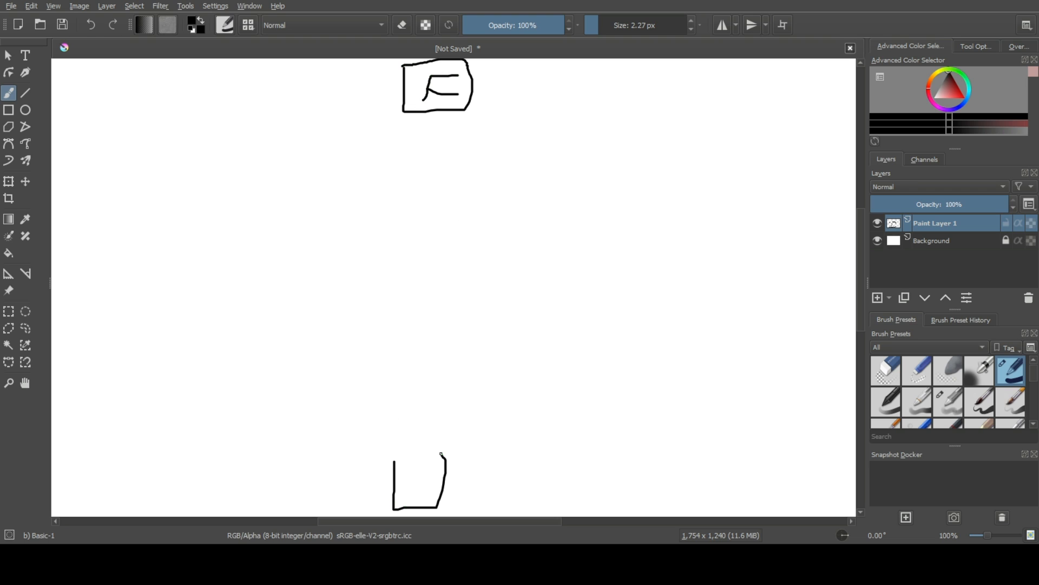
left_click_drag(408, 464, 417, 500)
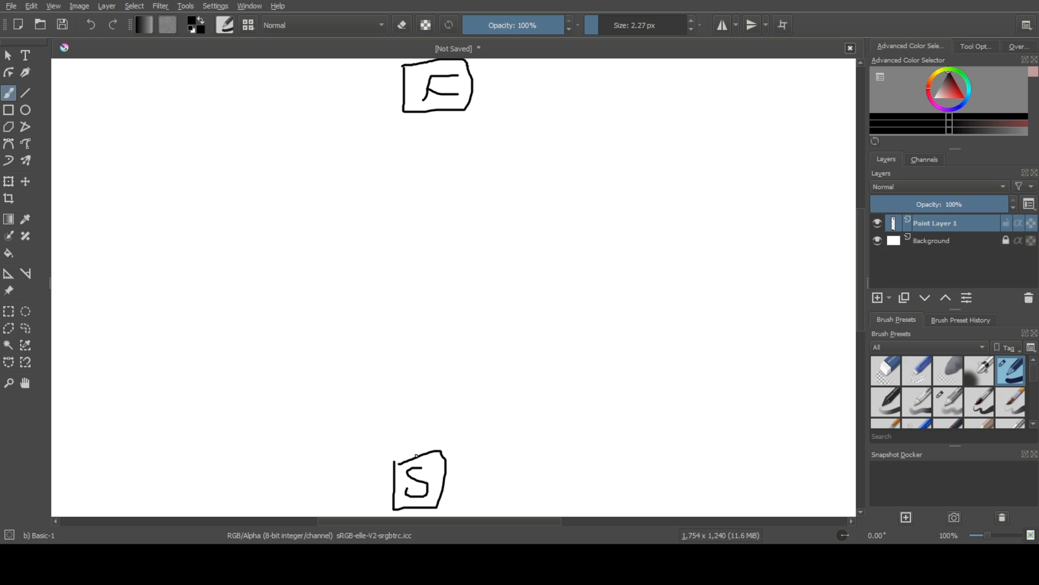
left_click_drag(416, 456, 447, 119)
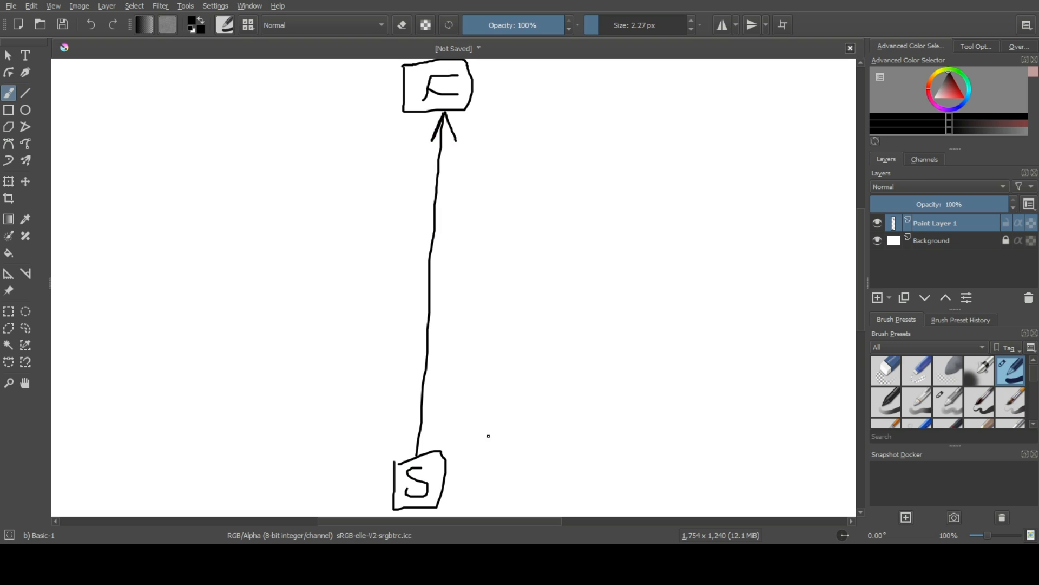
mouse_move(463, 399)
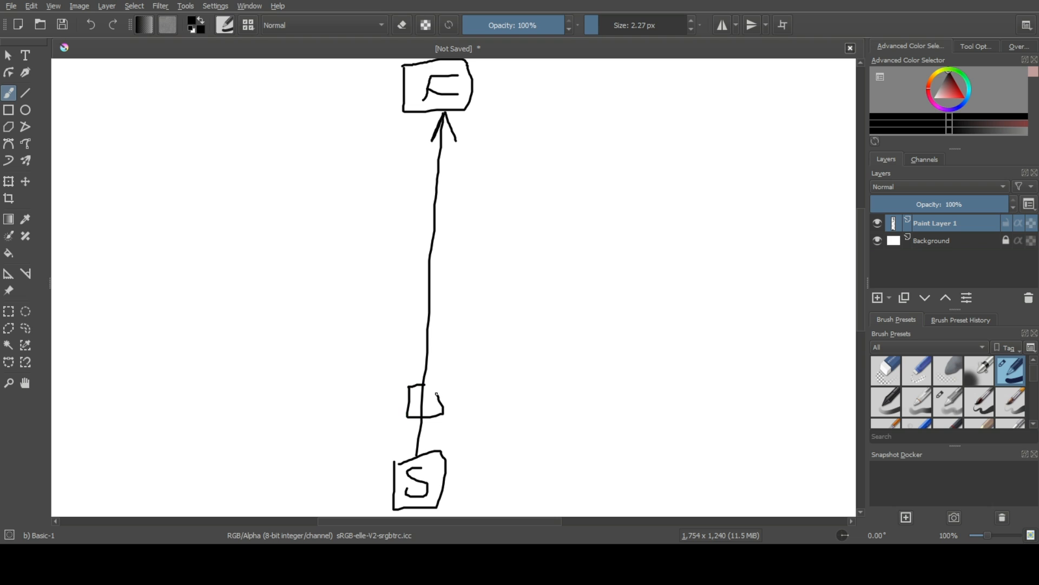
Add two small boxes on the arrow line with an incoming arrow and branching shapes on the right.
left_click_drag(411, 348, 457, 341)
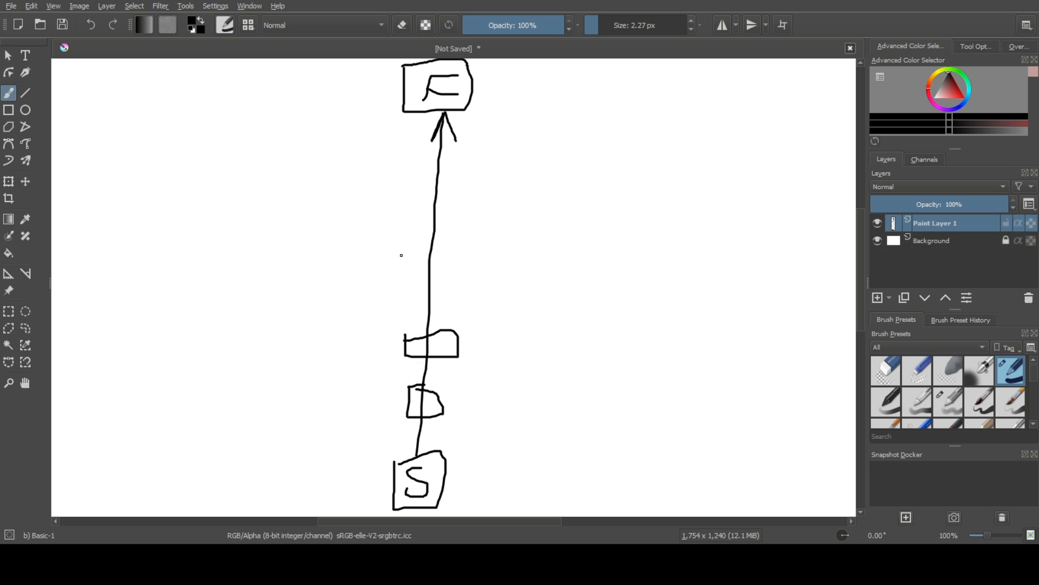
left_click_drag(411, 265, 461, 294)
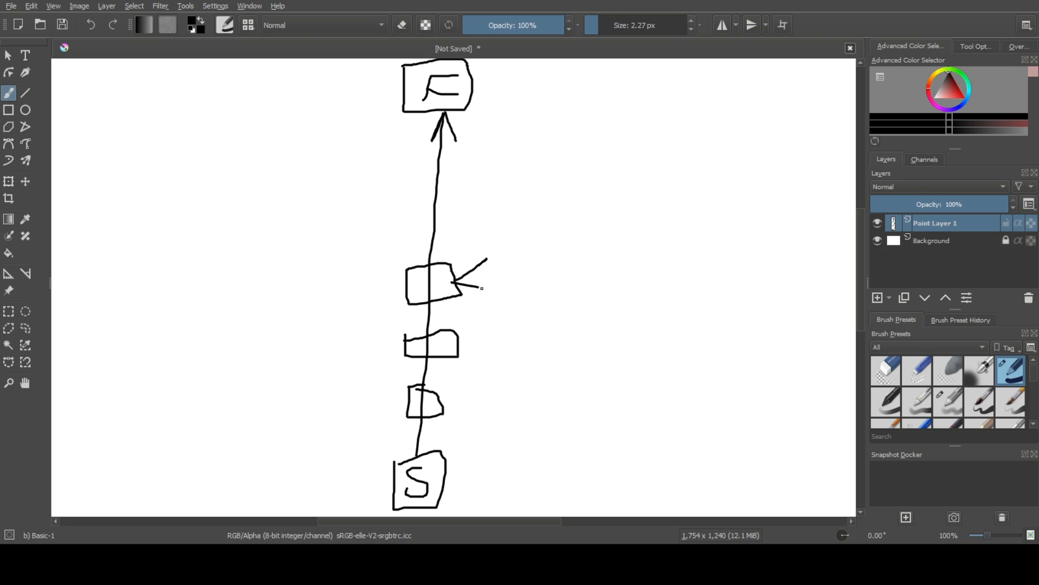
left_click_drag(484, 255, 490, 291)
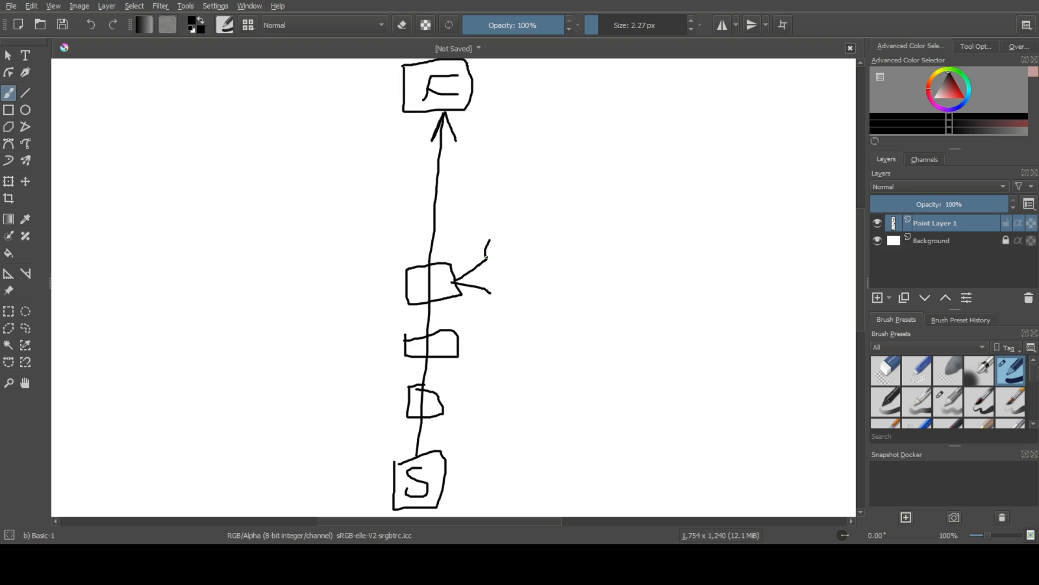
left_click_drag(484, 238, 531, 288)
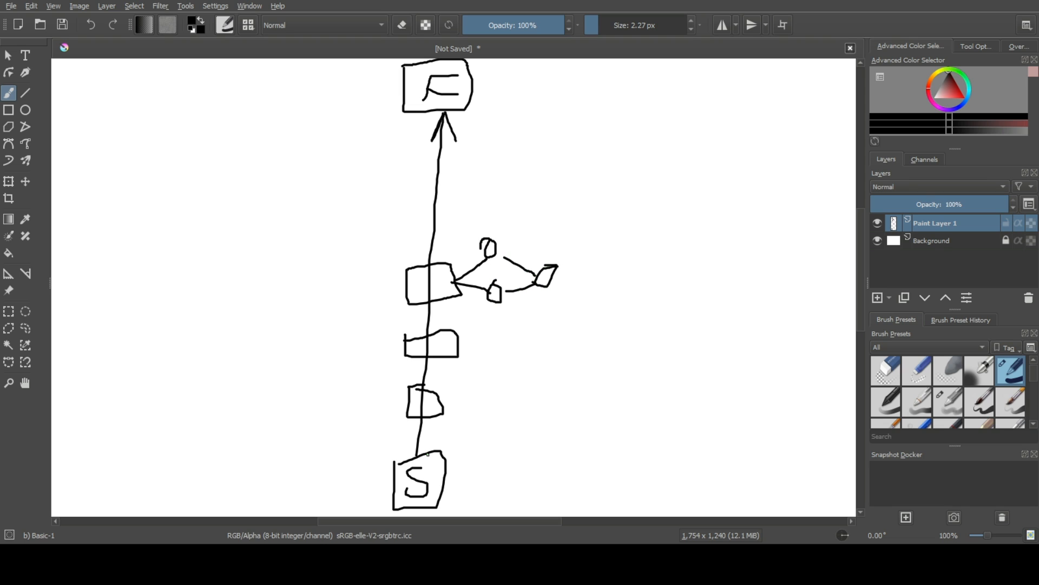
Draw side boxes and curves off the S box plus an arc over the right branch.
left_click_drag(348, 381, 520, 397)
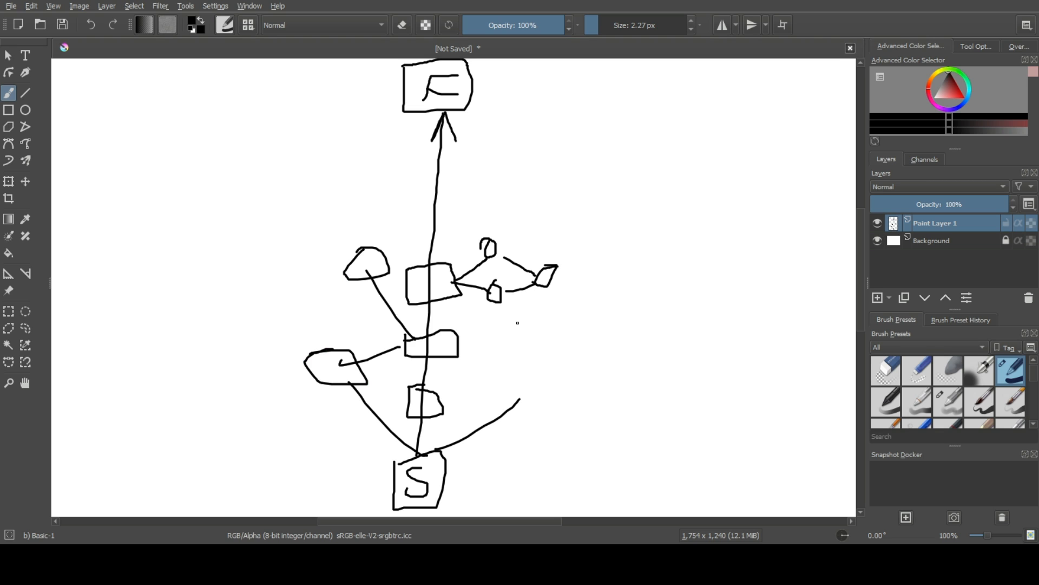
mouse_move(657, 302)
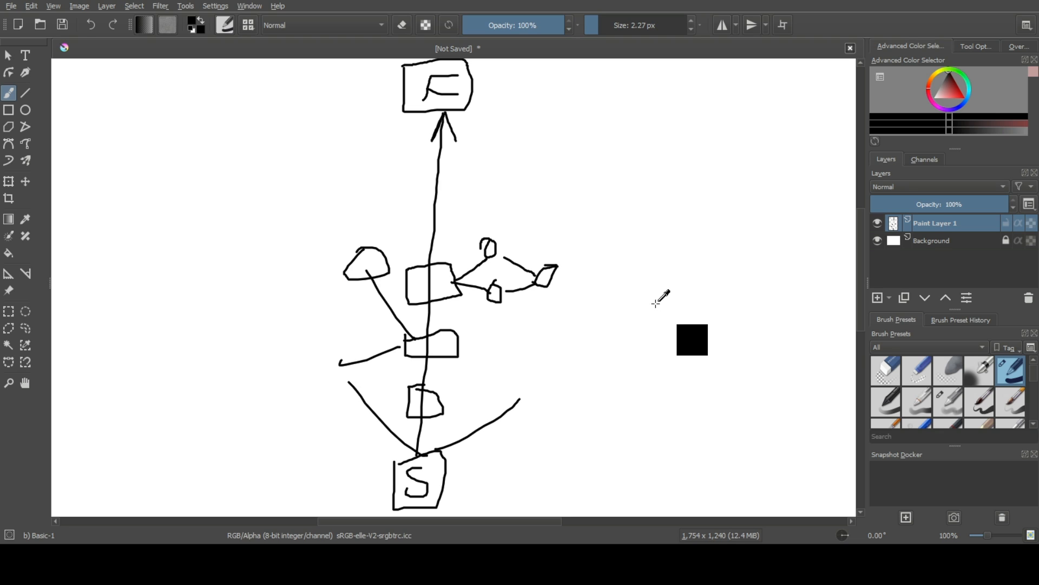
left_click_drag(430, 228, 560, 293)
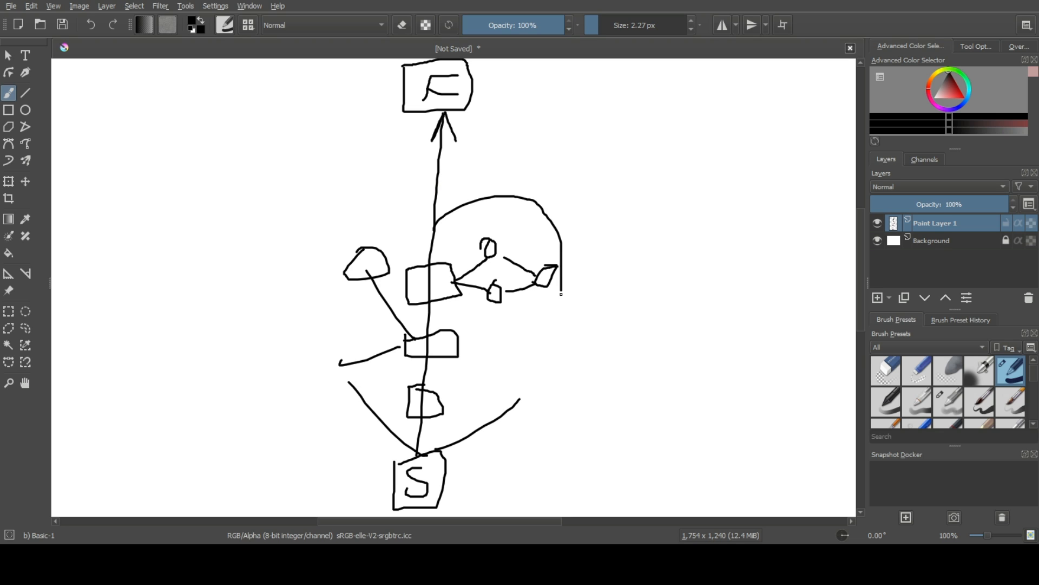
left_click_drag(562, 294, 444, 411)
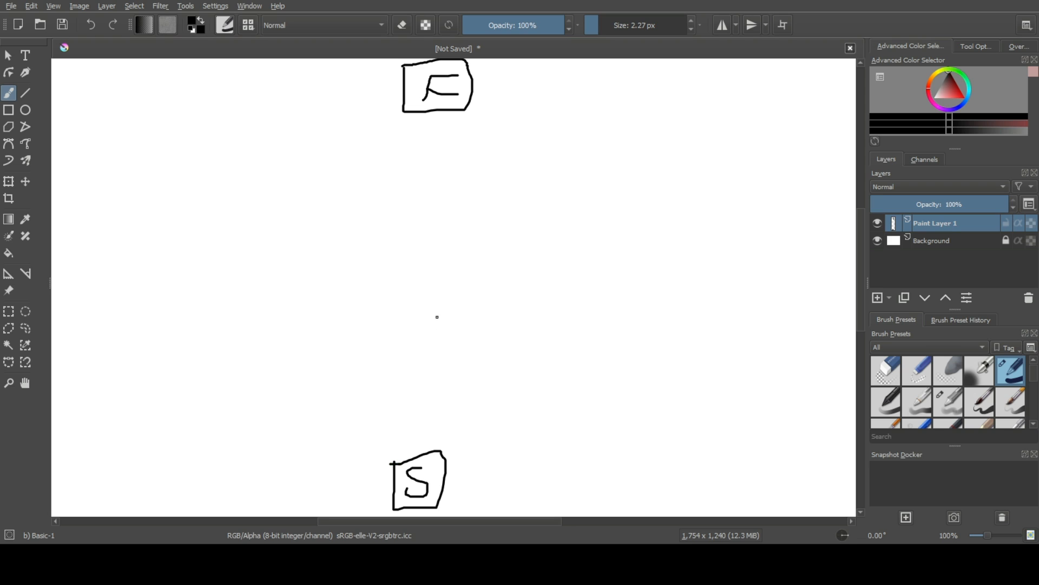
mouse_move(417, 349)
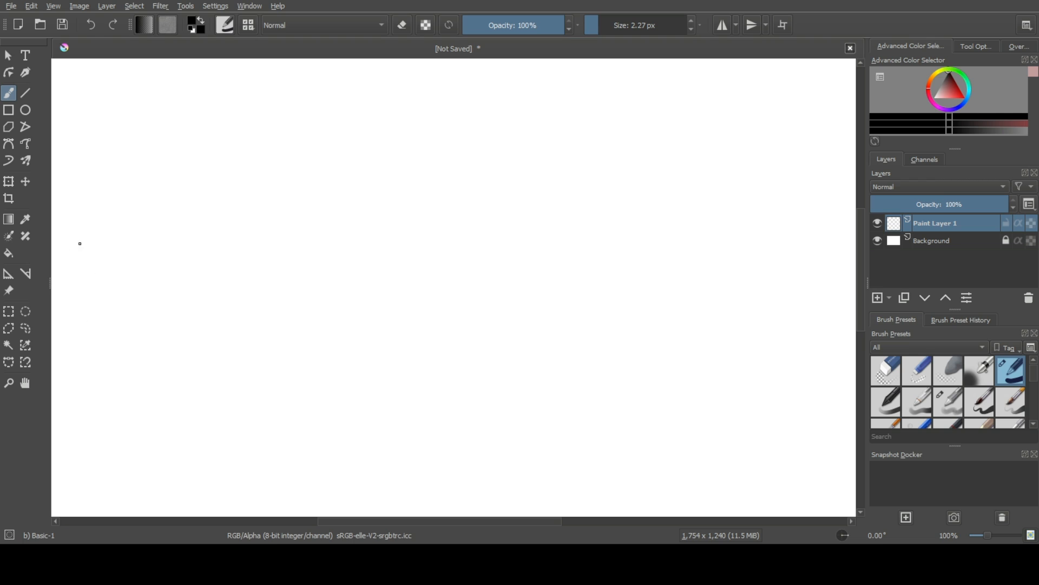
Write an S near the left edge and an F near the right edge.
left_click_drag(87, 246, 63, 269)
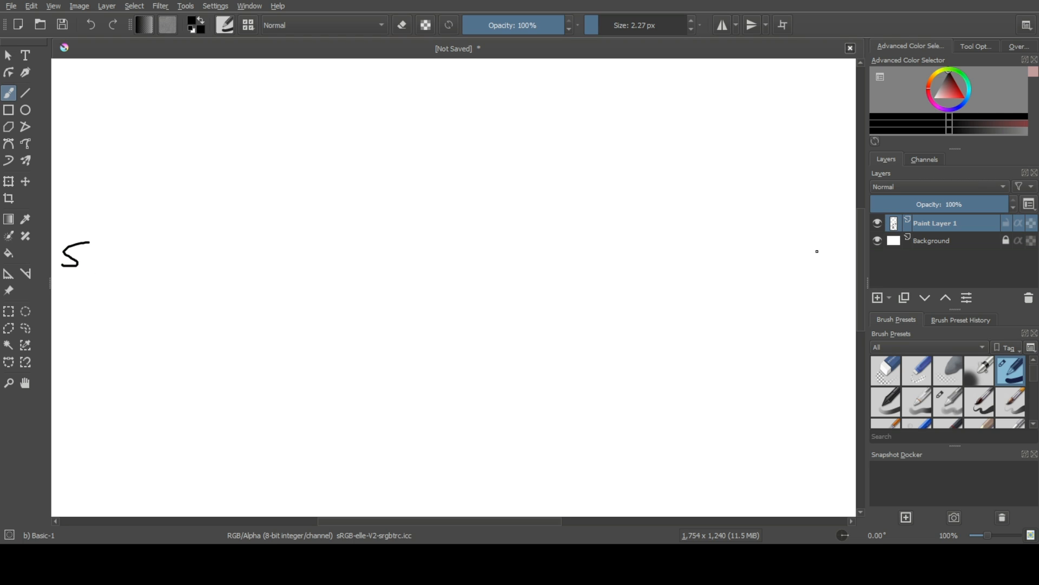
left_click_drag(842, 246, 838, 281)
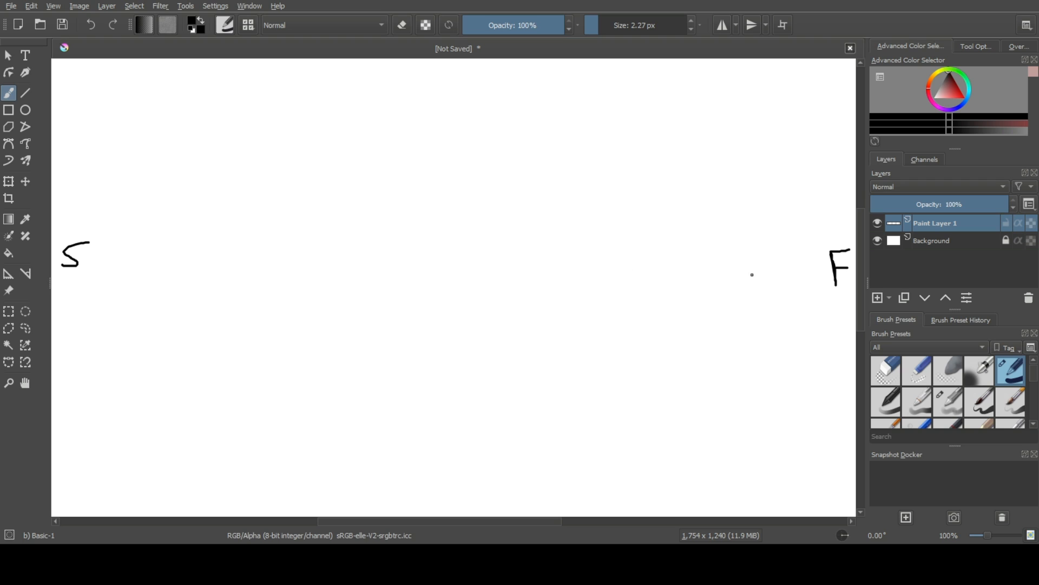
mouse_move(687, 296)
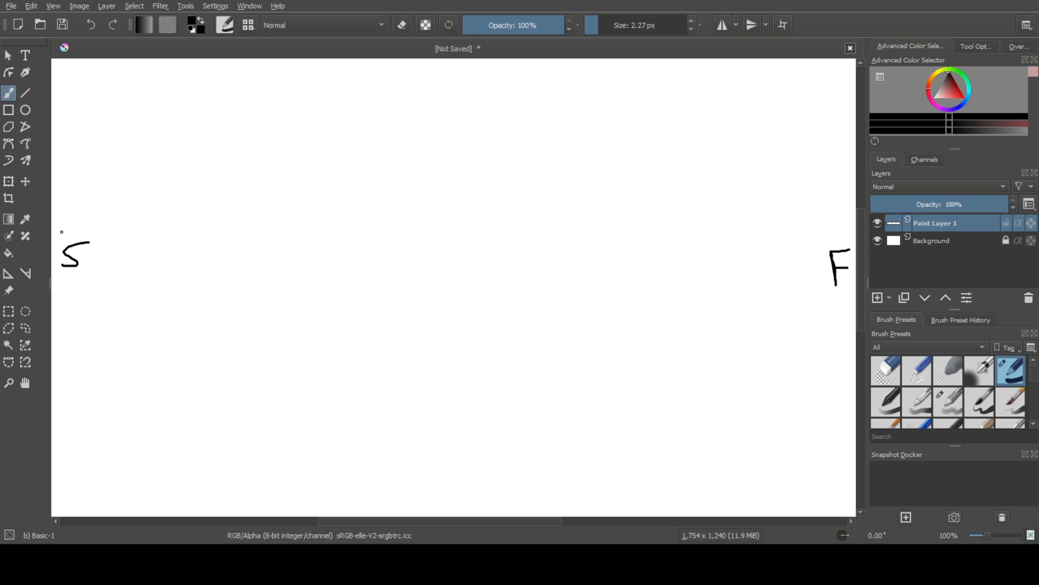
Write Tutor and a P — P link above the S.
left_click(85, 253)
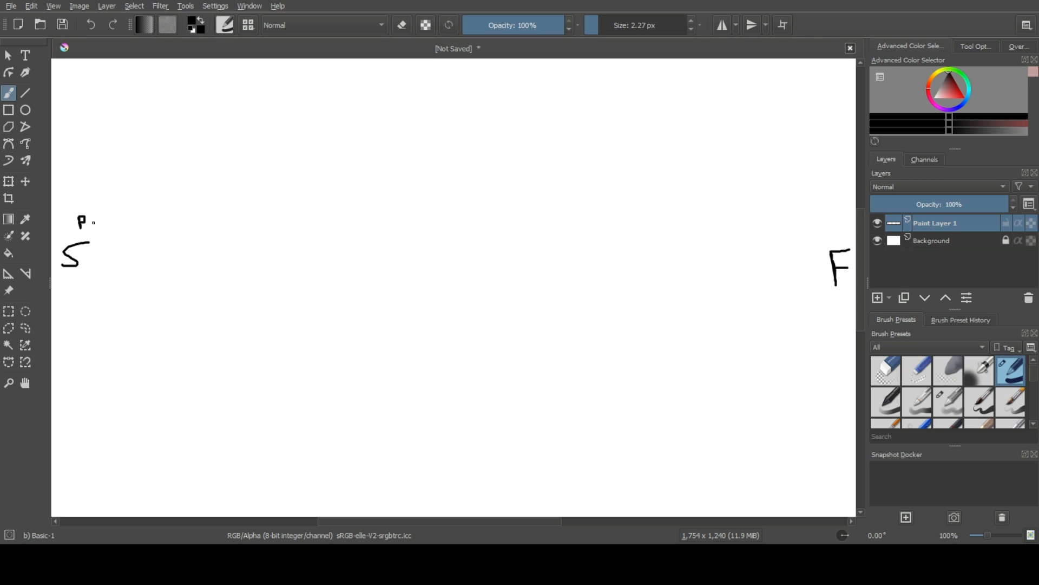
left_click_drag(96, 221, 119, 220)
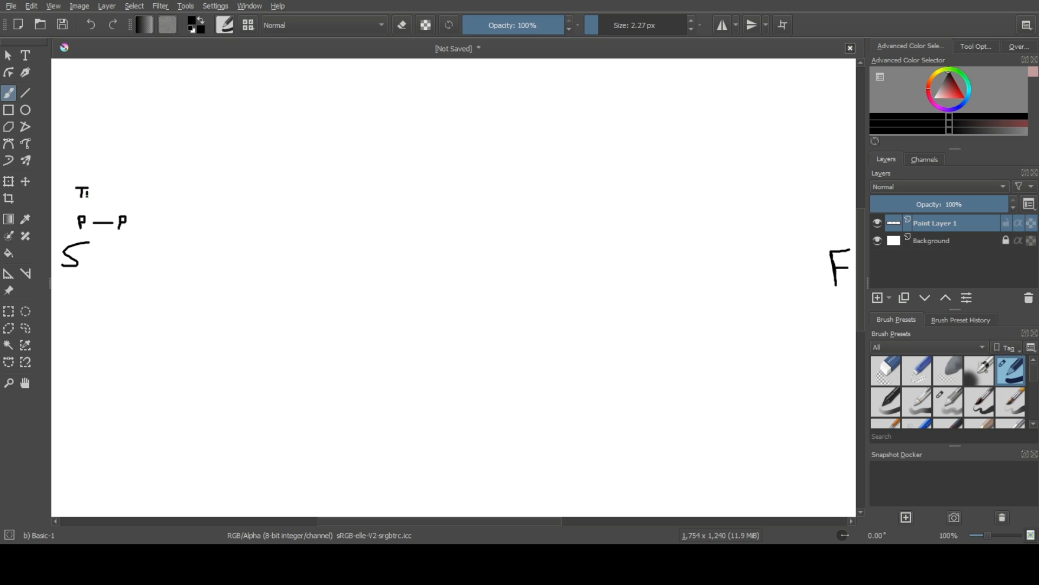
left_click_drag(87, 193, 103, 193)
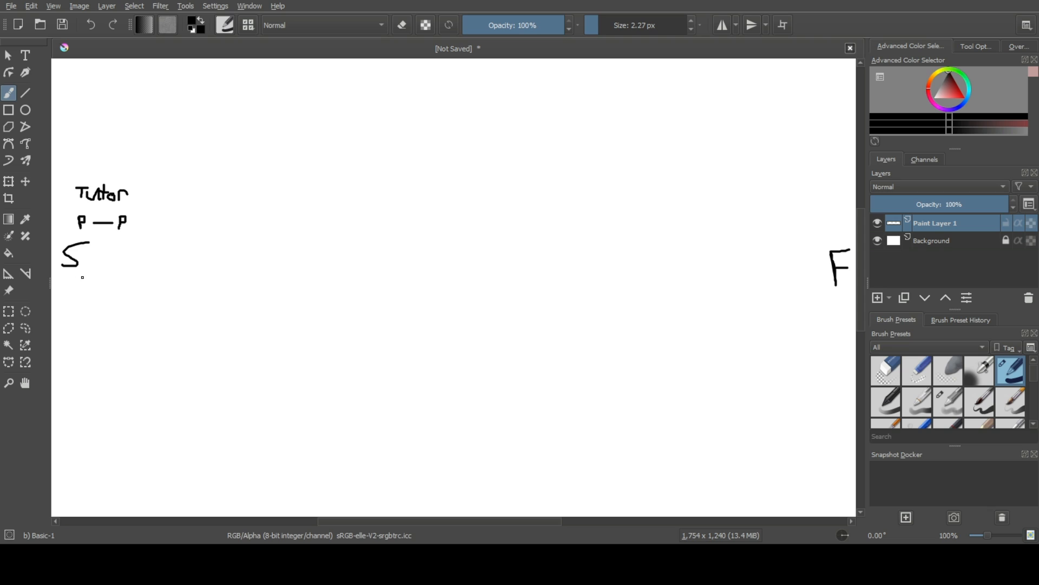
Write hint below the S and box the S with a downward arrow to it.
left_click_drag(83, 288, 88, 302)
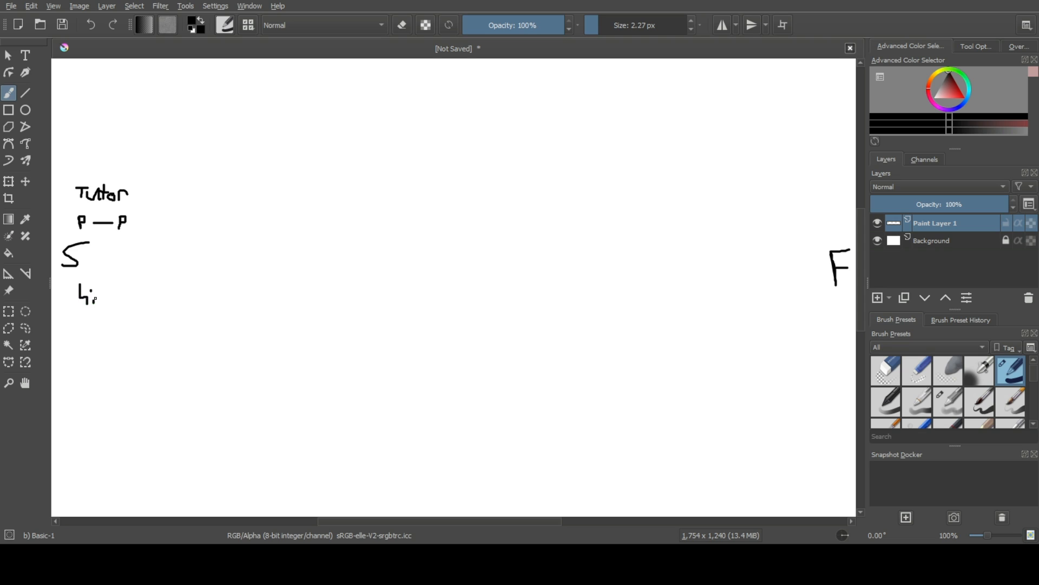
left_click_drag(90, 295, 123, 294)
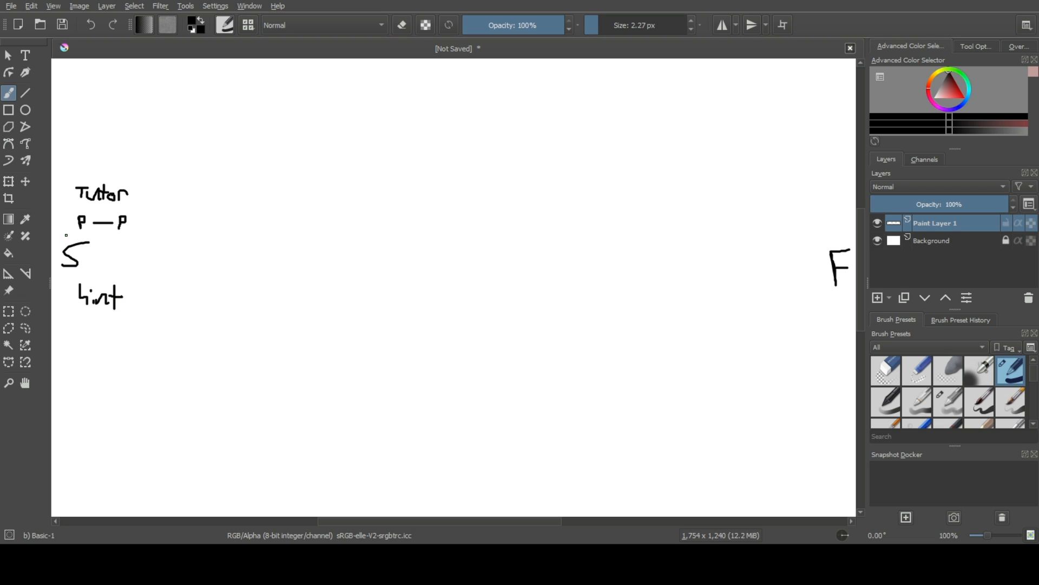
left_click_drag(60, 235, 93, 275)
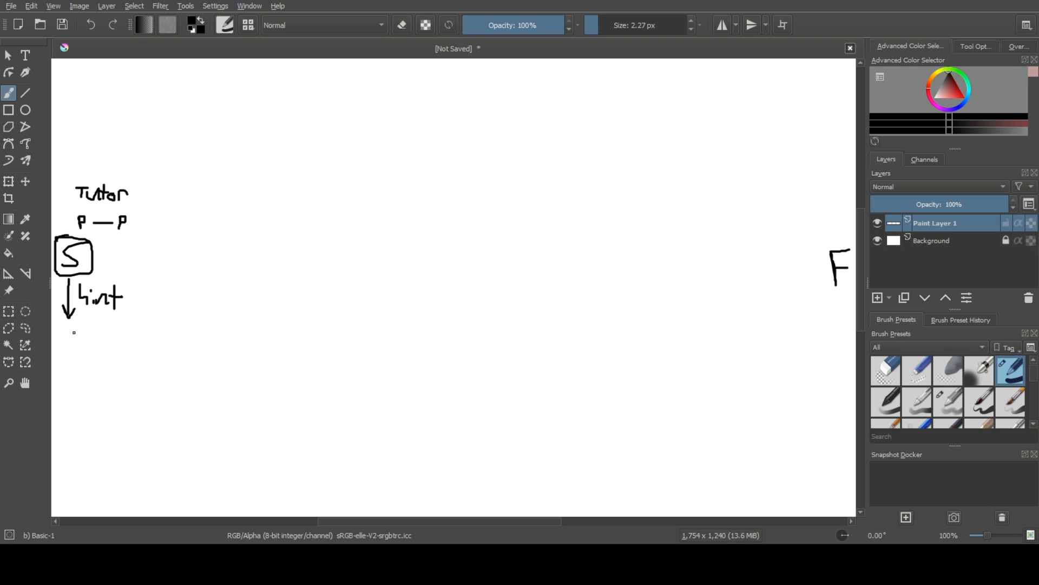
left_click(111, 262)
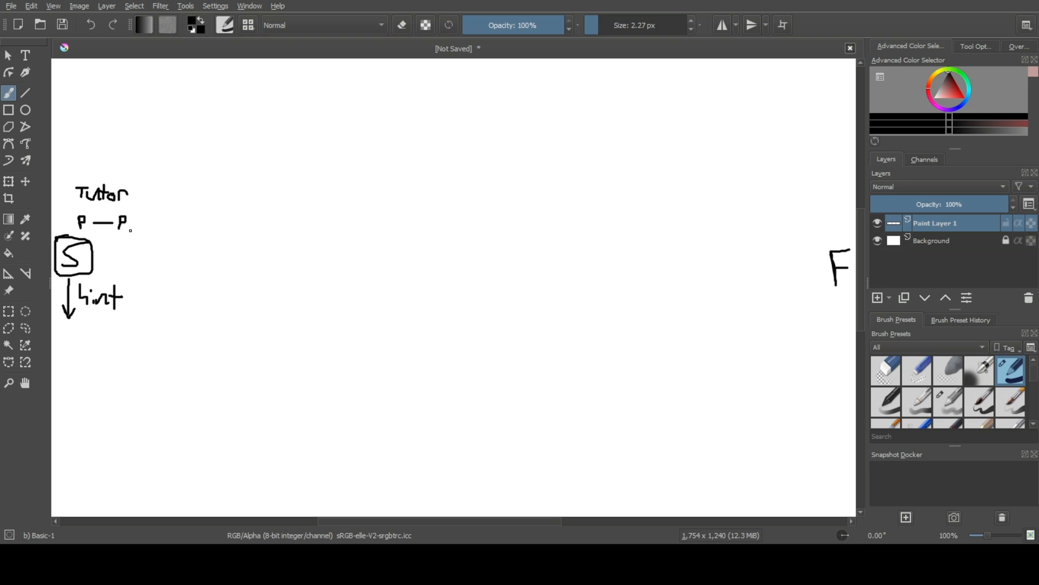
Link the S box to a large central rectangle with lines running up and down from it.
left_click_drag(95, 255, 134, 253)
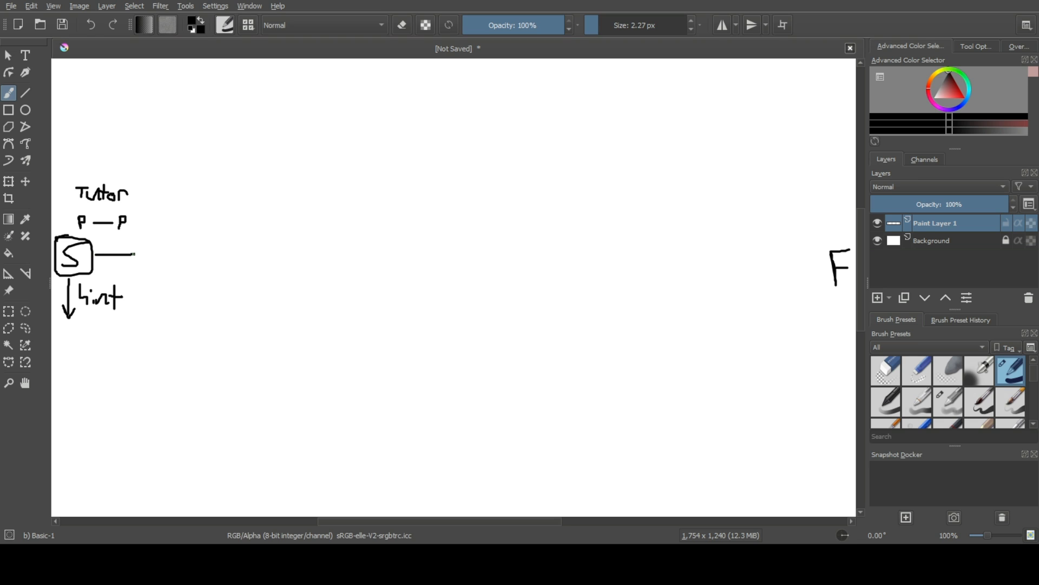
left_click_drag(164, 216, 165, 294)
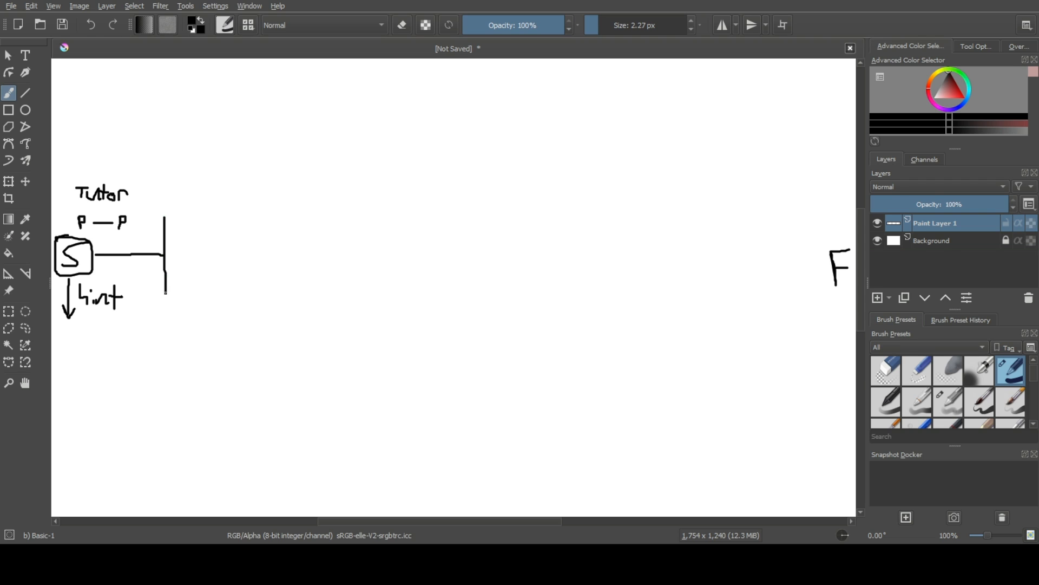
left_click_drag(166, 294, 302, 280)
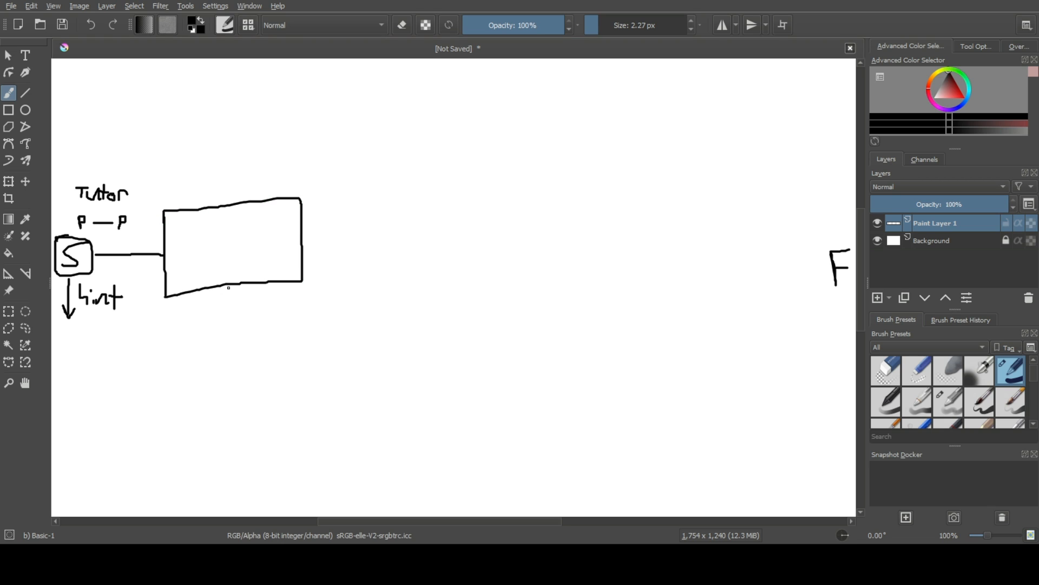
left_click_drag(228, 286, 214, 366)
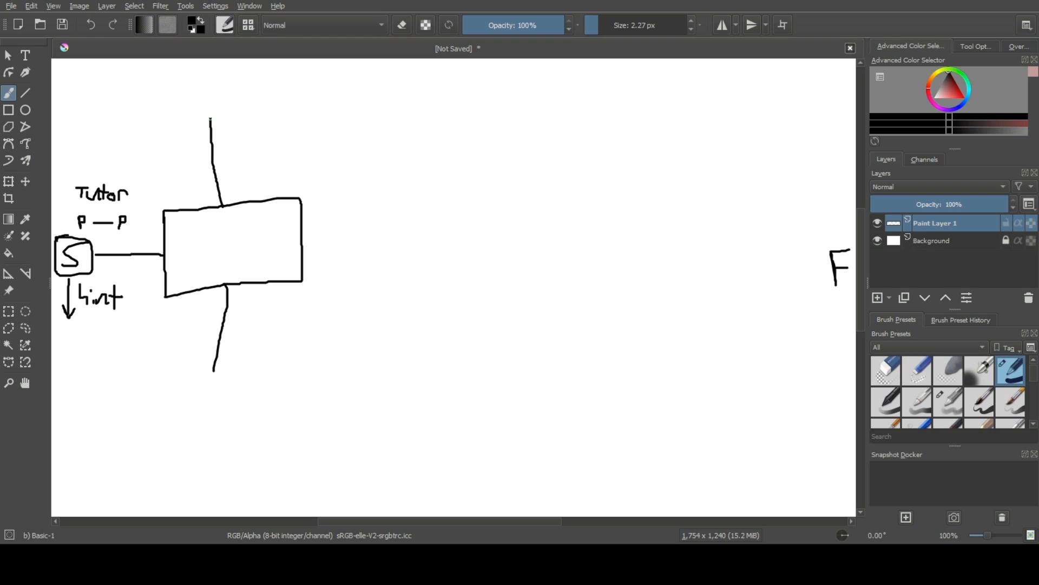
Branch off the rectangle's right side and draw a row of three small circles.
left_click_drag(300, 202, 363, 169)
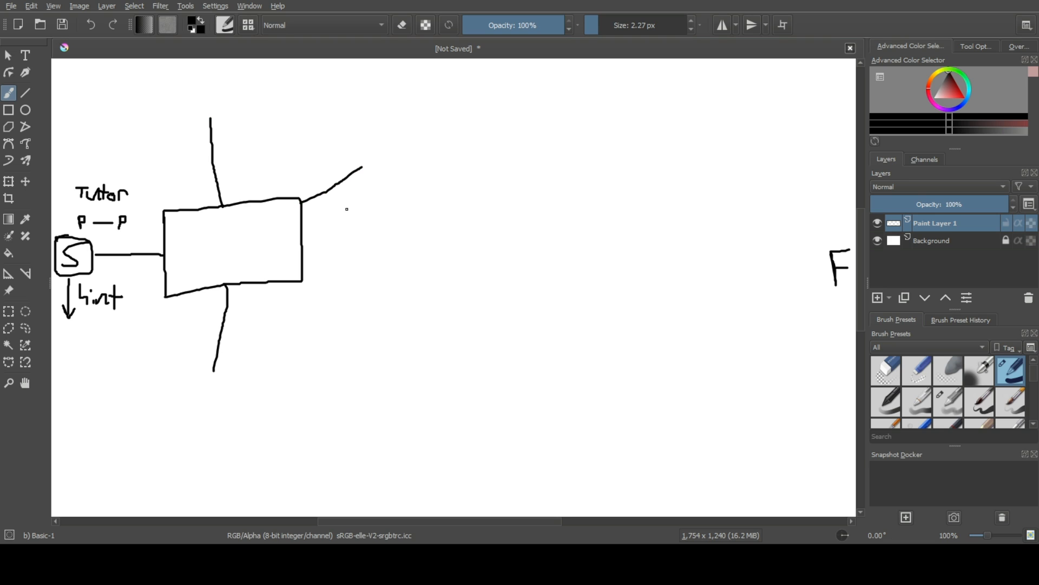
left_click_drag(303, 281, 358, 356)
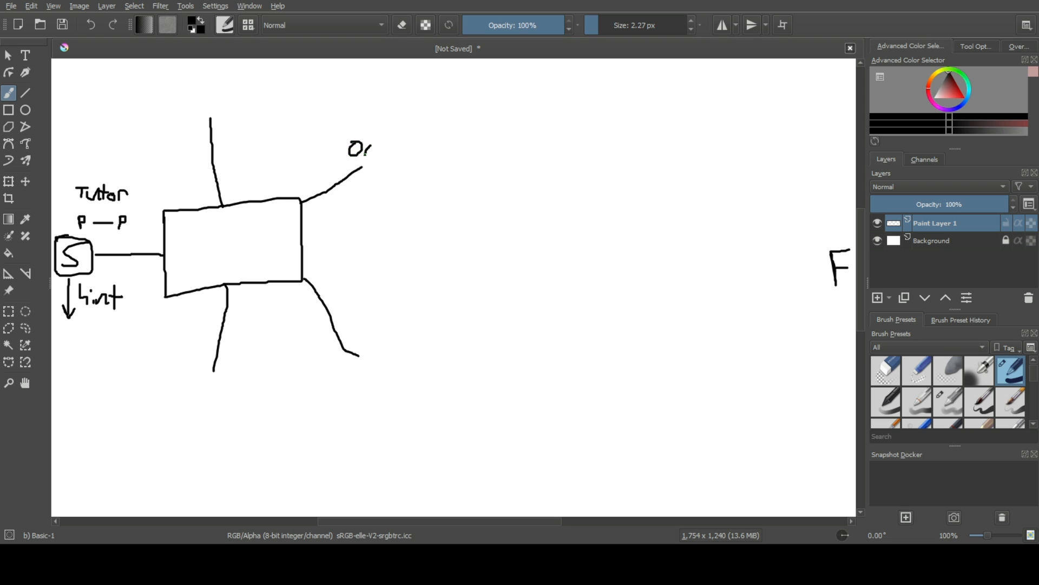
left_click_drag(368, 149, 394, 159)
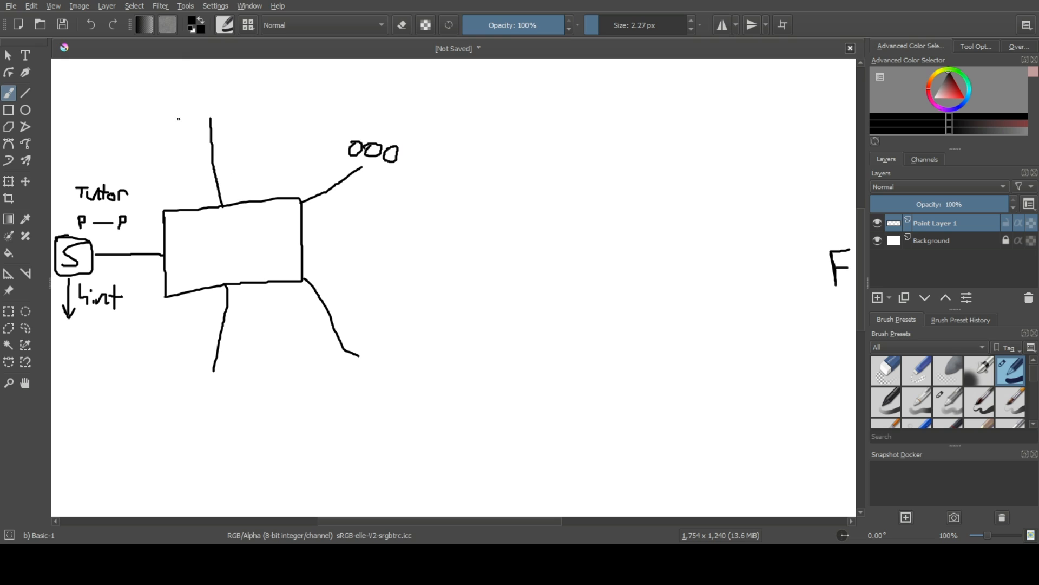
Draw three small boxes at the branch ends and an arrow leading on from the circles.
left_click_drag(181, 119, 235, 72)
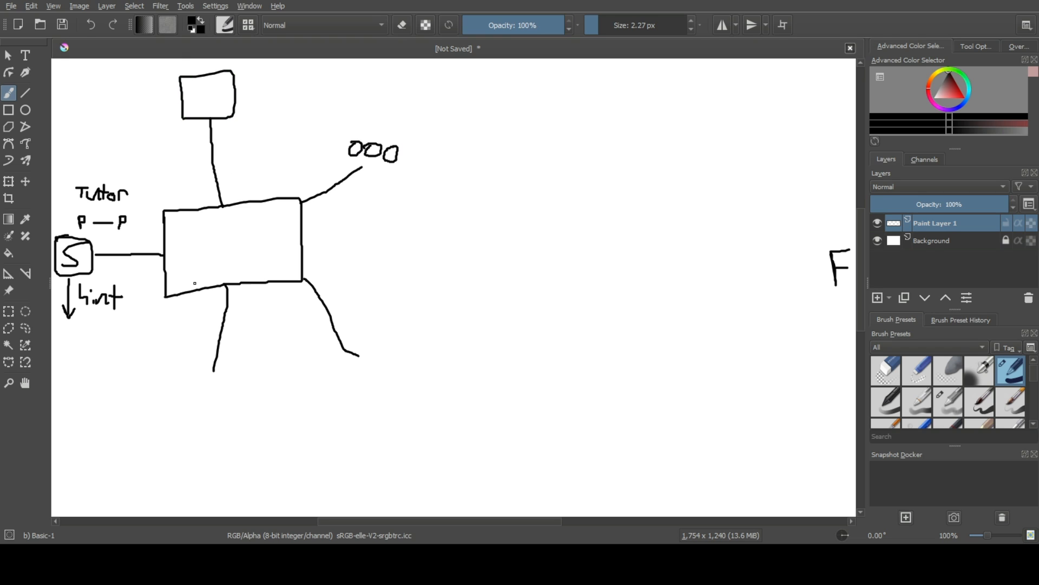
left_click_drag(185, 381, 235, 434)
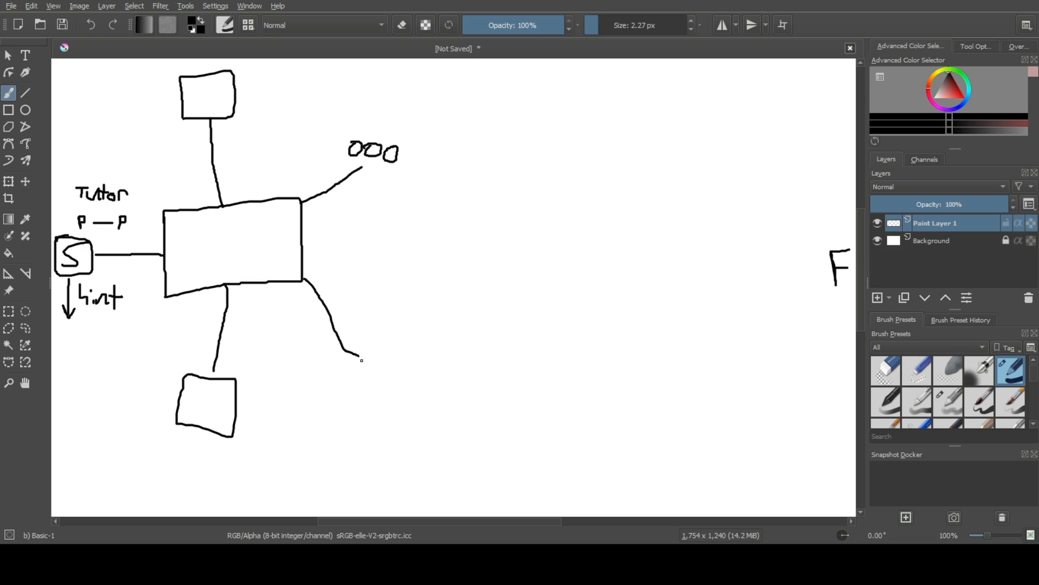
left_click_drag(358, 341, 421, 394)
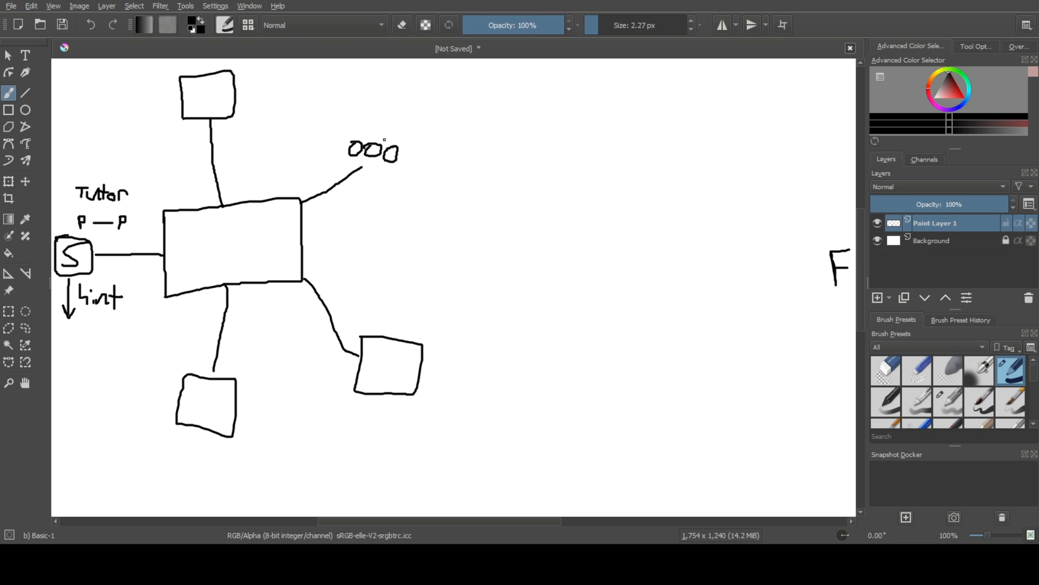
left_click_drag(384, 140, 430, 119)
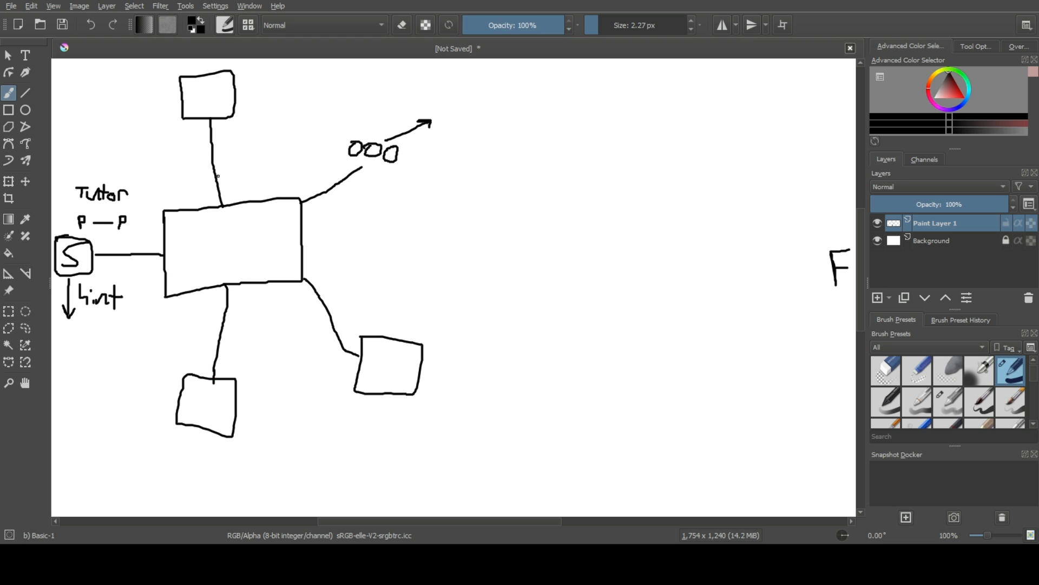
Letter P inside the small boxes and arrow the bottom box into the right box.
left_click_drag(205, 90, 211, 100)
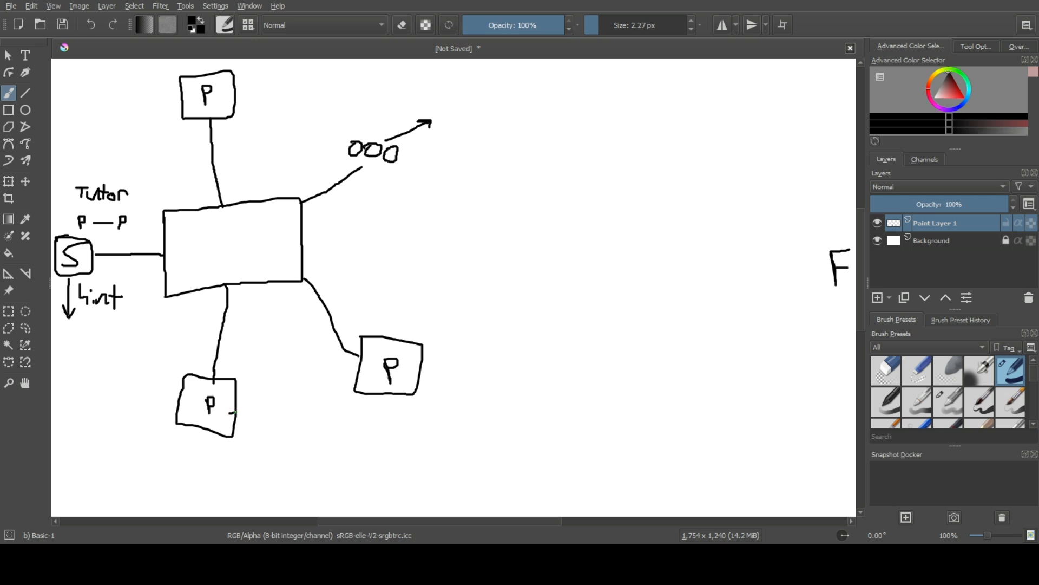
left_click_drag(235, 410, 355, 388)
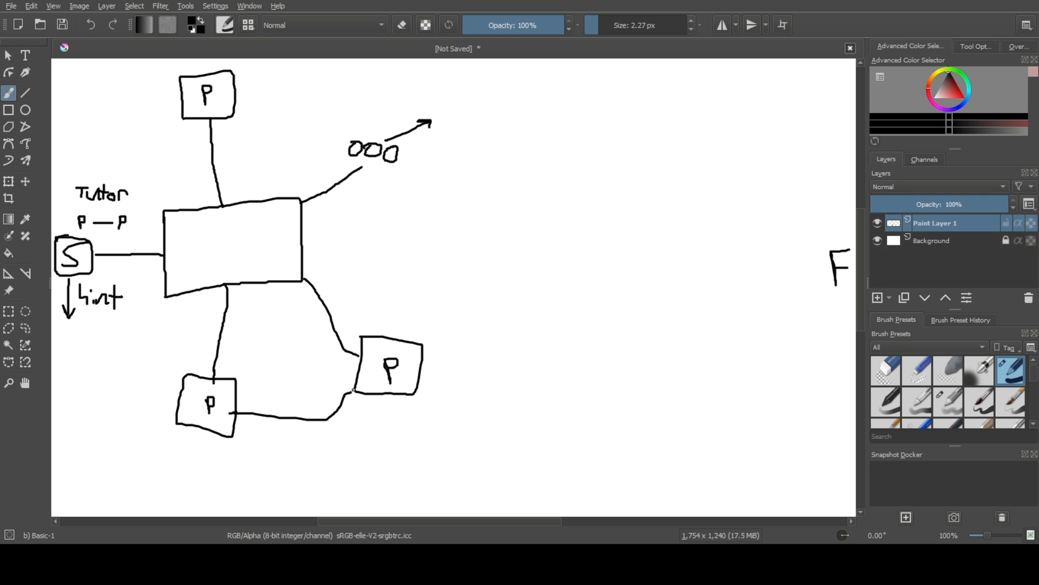
left_click_drag(358, 381, 348, 415)
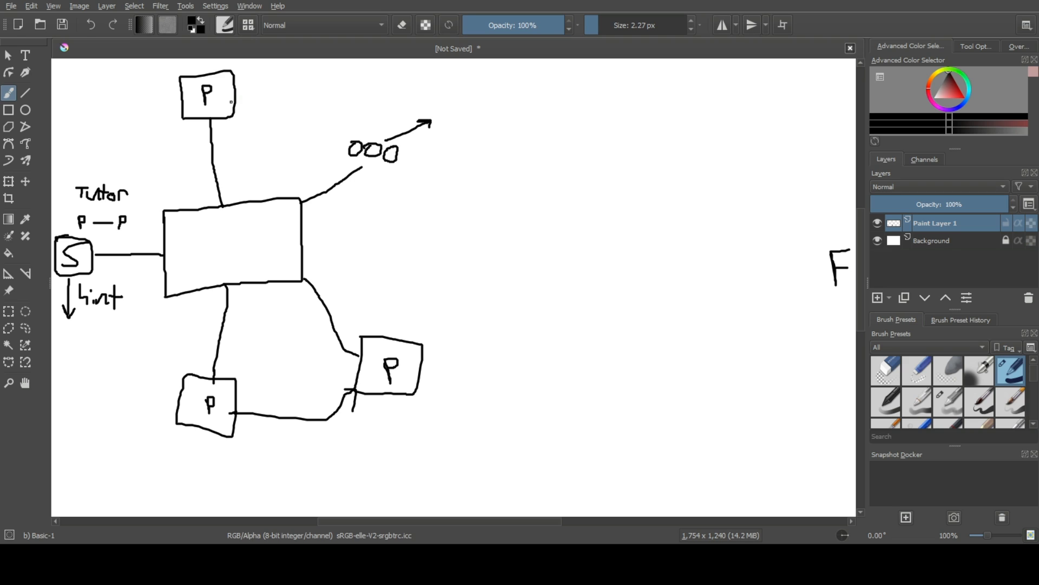
Curve an arrow from the top P box into the right box and add arrowheads.
left_click_drag(234, 99, 250, 105)
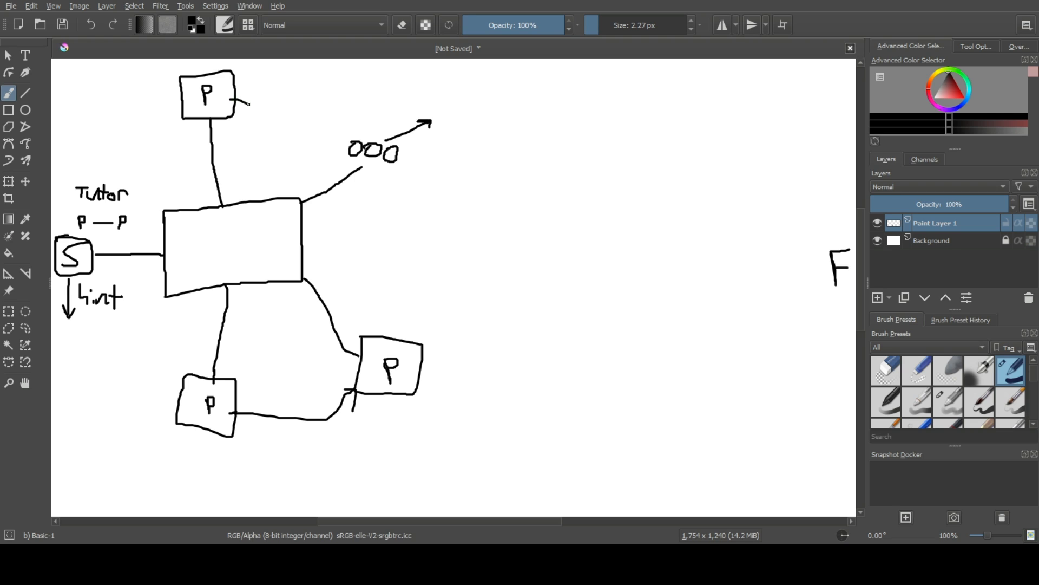
left_click_drag(249, 104, 378, 341)
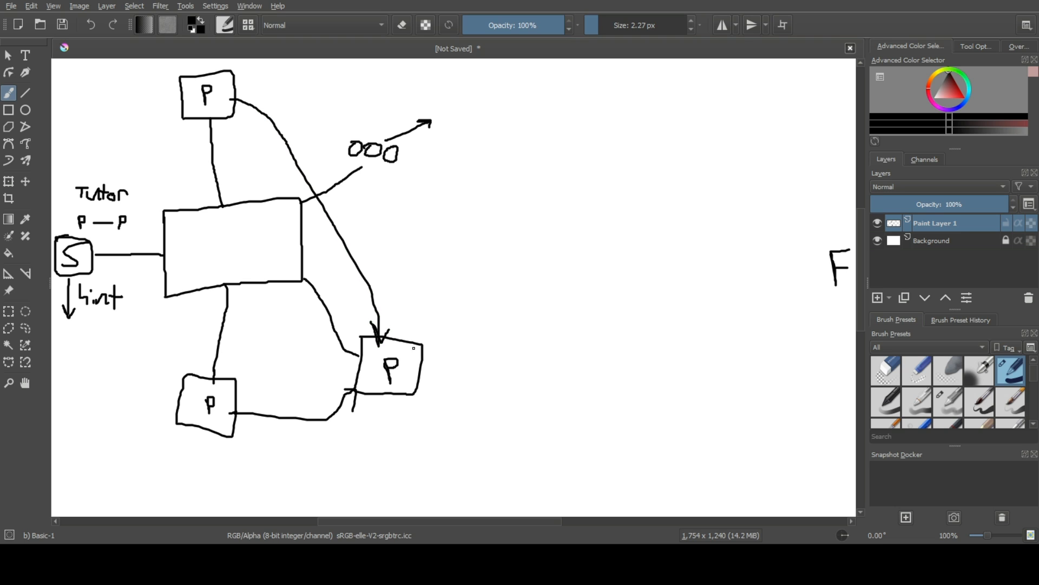
left_click_drag(421, 347, 434, 338)
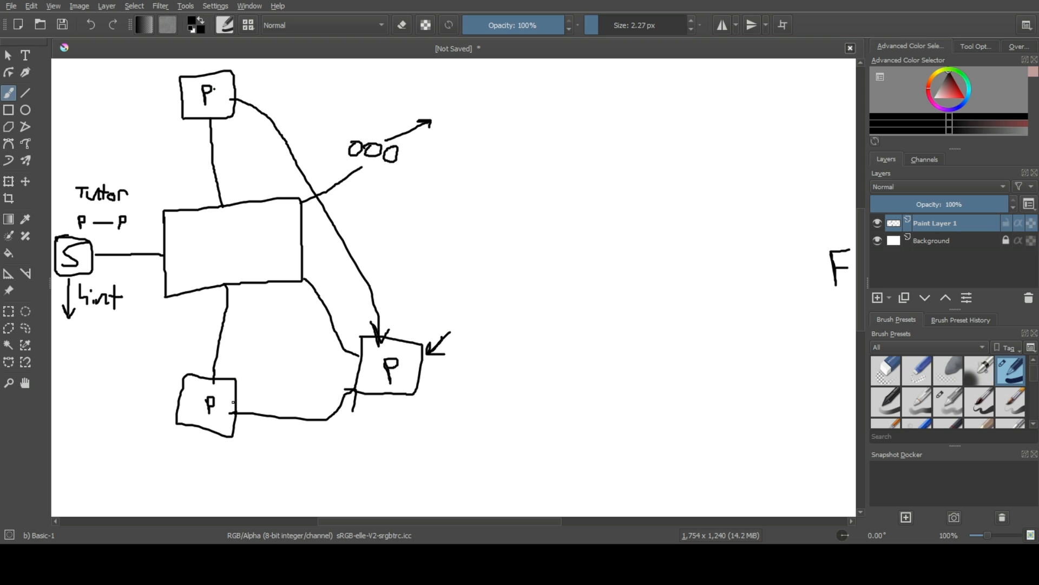
left_click_drag(278, 369, 341, 363)
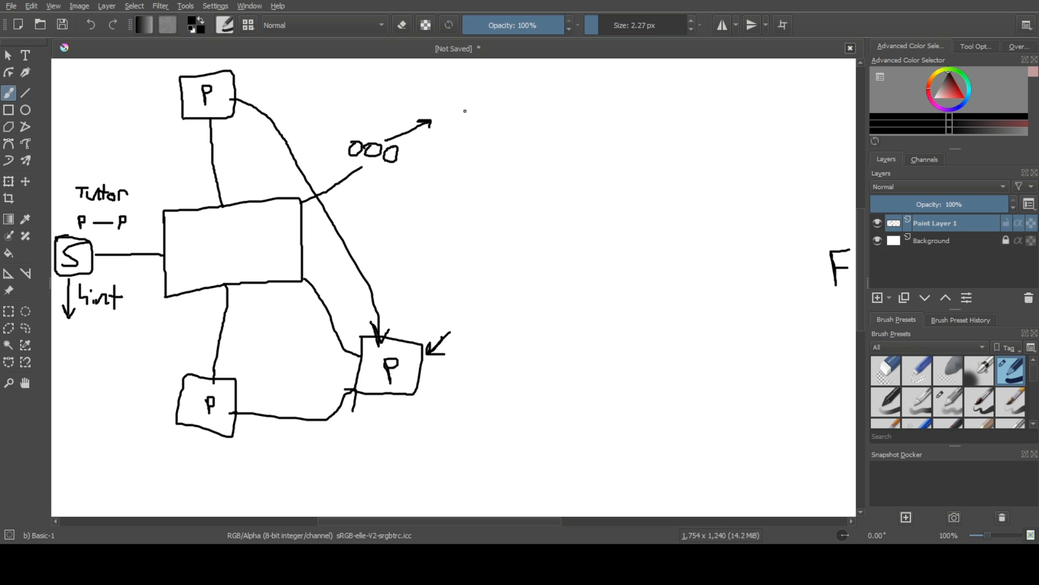
Extend the circles' arrow to a D shape and small box, curving an arrow down into a new rectangle.
left_click_drag(436, 121, 510, 121)
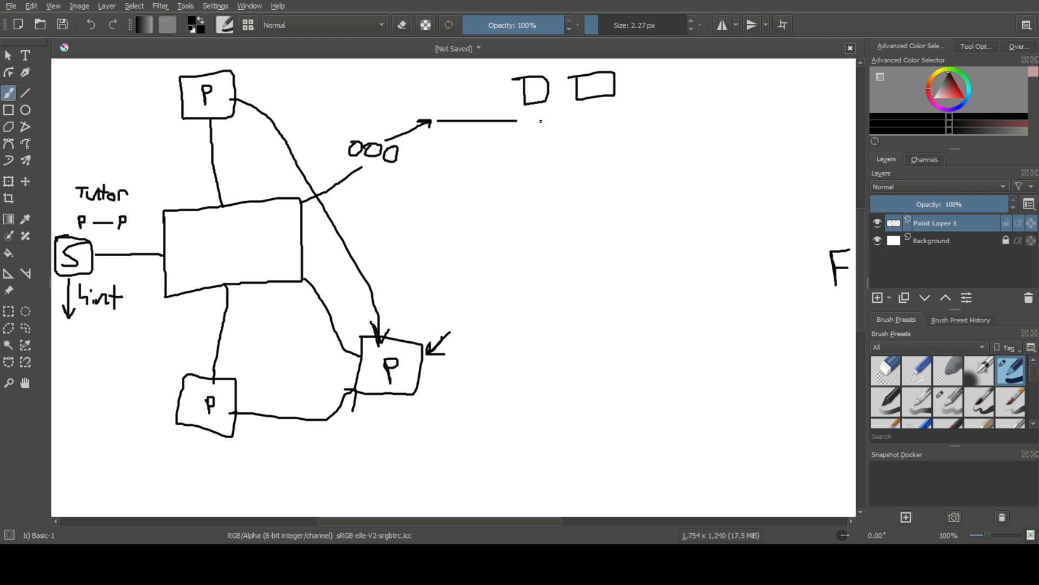
left_click_drag(554, 116, 497, 186)
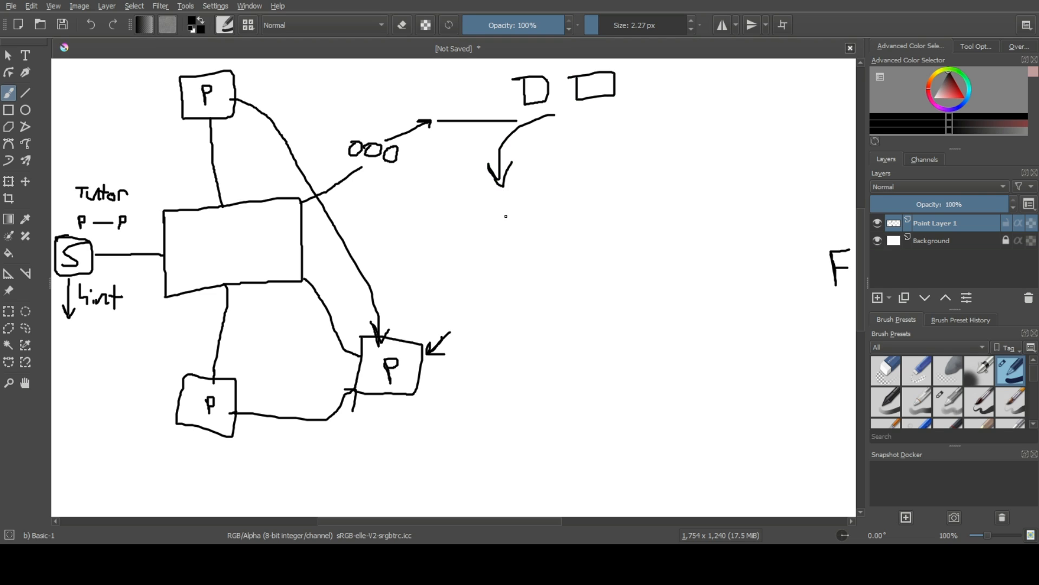
left_click_drag(437, 196, 550, 249)
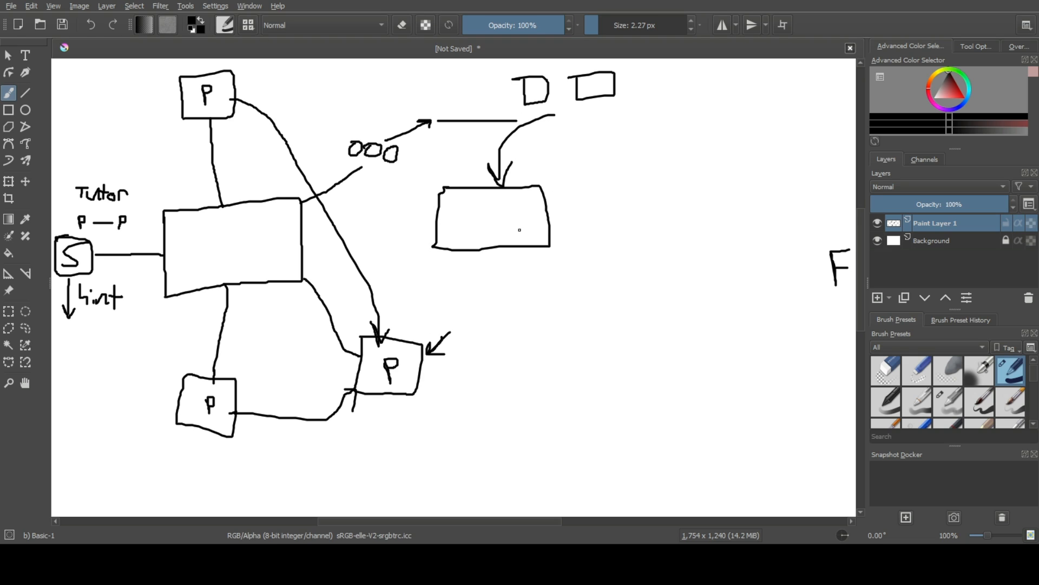
mouse_move(491, 213)
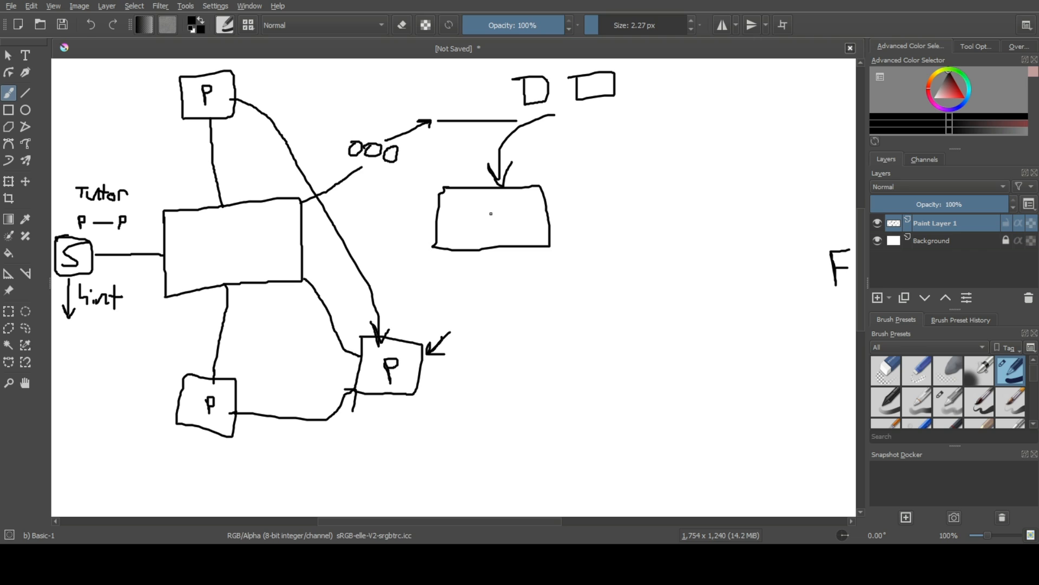
Draw a half-circle and an arrow to P inside the rectangle, plus a small P box to its right.
left_click_drag(490, 222, 494, 209)
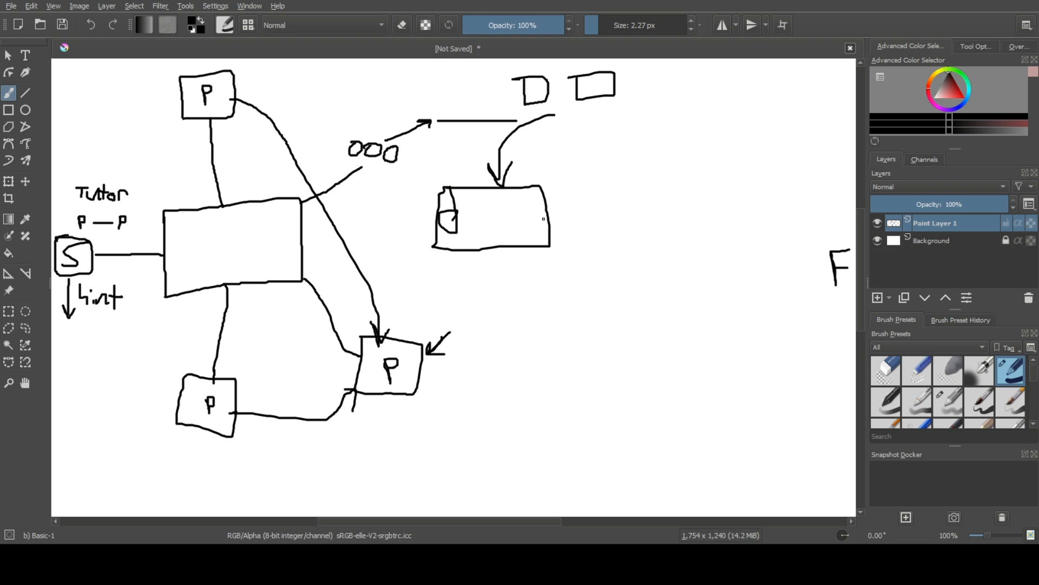
left_click_drag(487, 220, 513, 221)
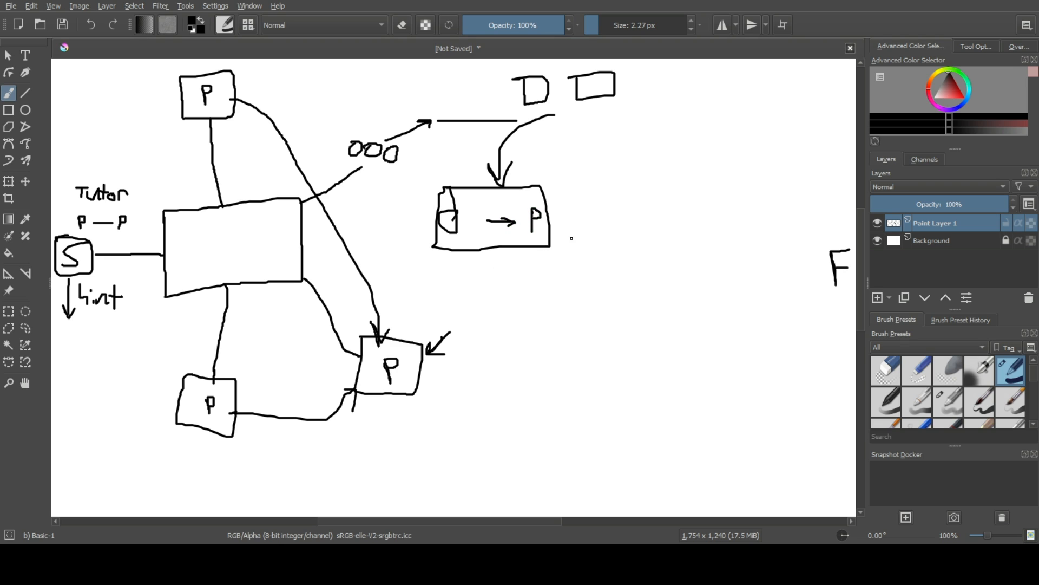
left_click_drag(566, 219, 627, 229)
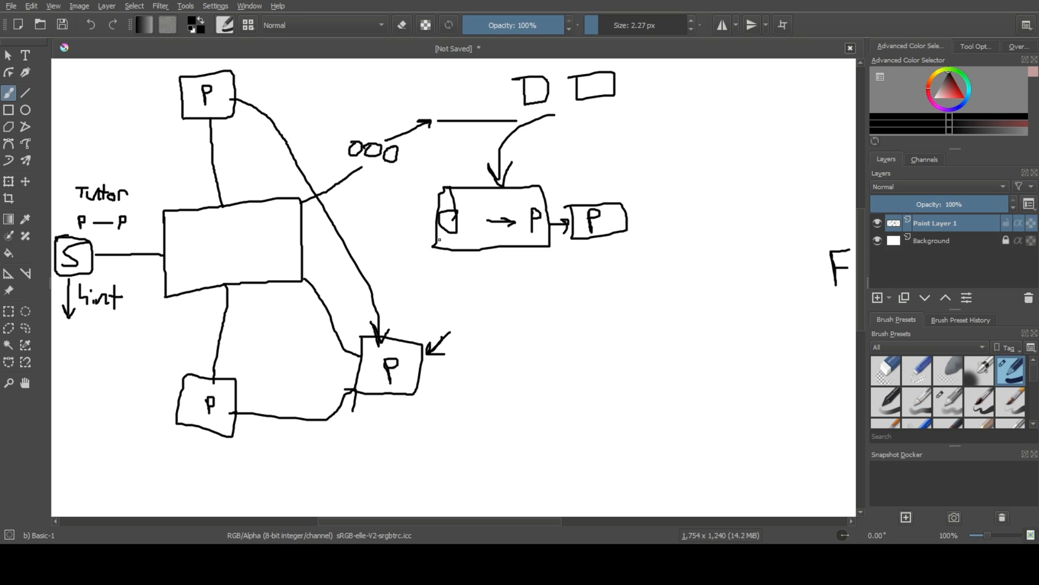
Add a return loop beneath the rectangle and an oval-with-arrow loop above the P box.
left_click_drag(430, 241, 586, 244)
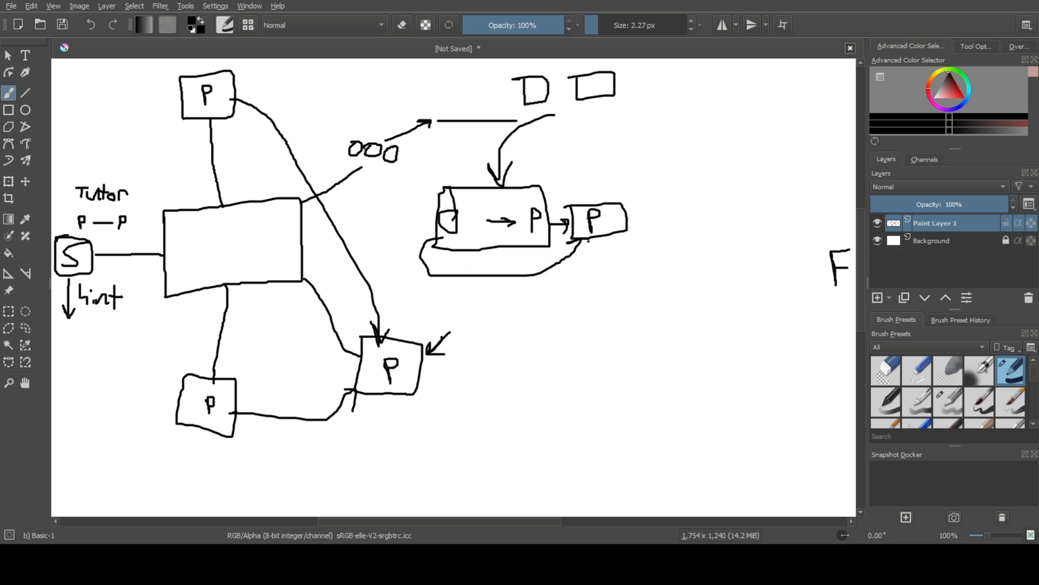
left_click_drag(437, 212, 454, 239)
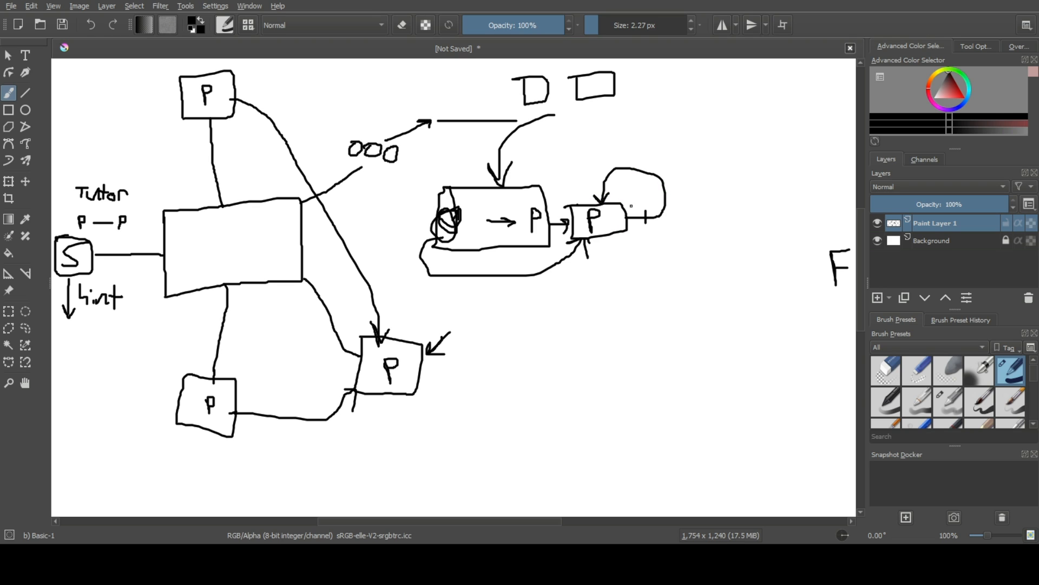
left_click_drag(609, 199, 663, 196)
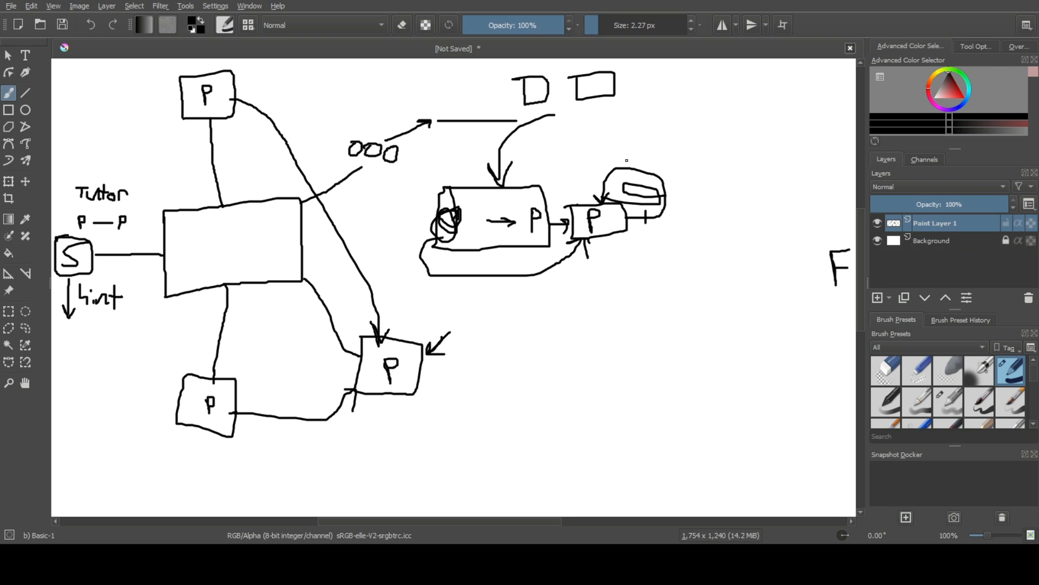
mouse_move(693, 204)
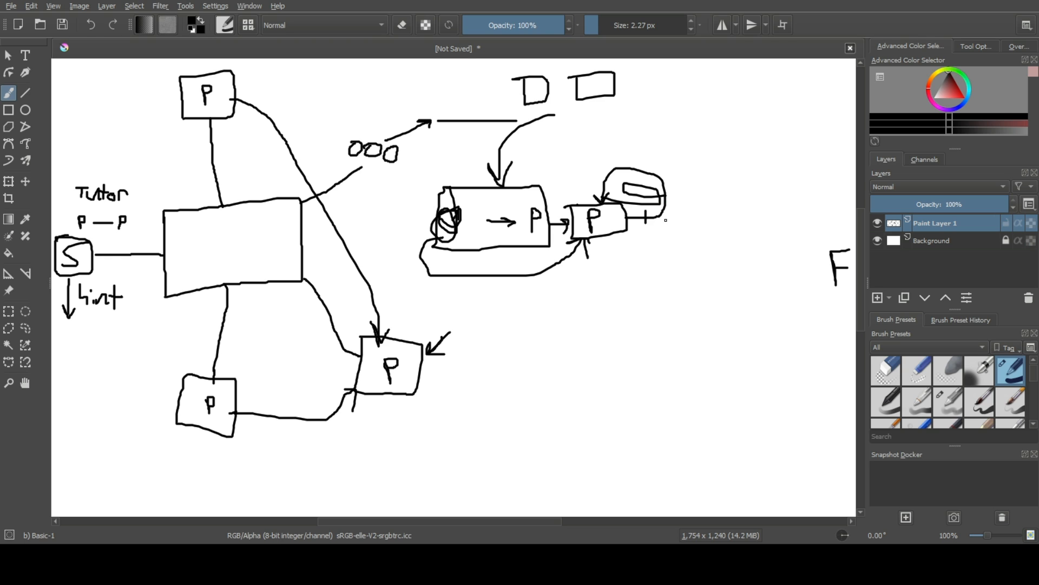
Arrow rightward from the loop and into the P, with long curves returning to the S box.
left_click_drag(668, 212, 712, 208)
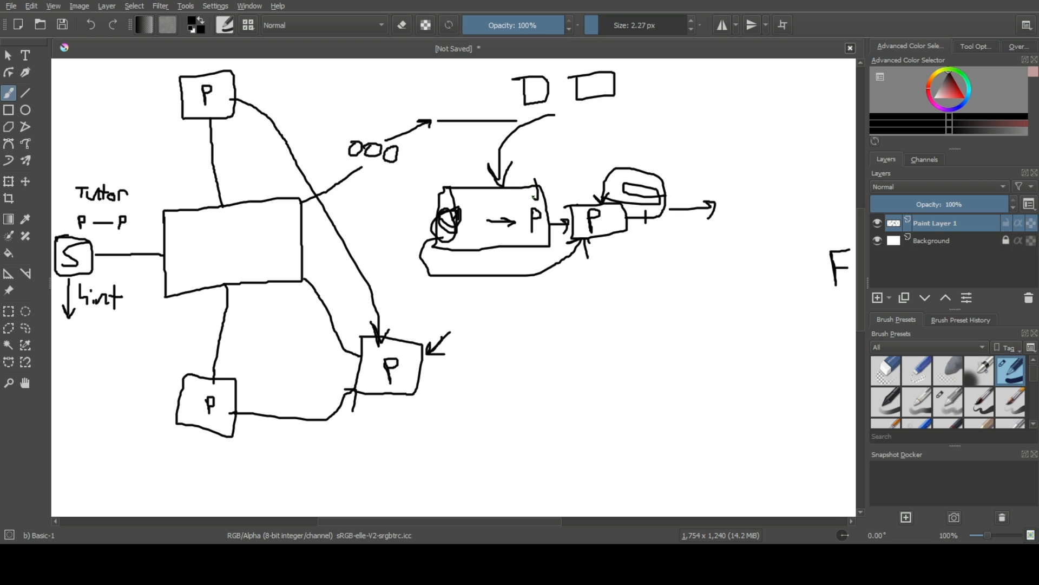
left_click_drag(537, 199, 546, 185)
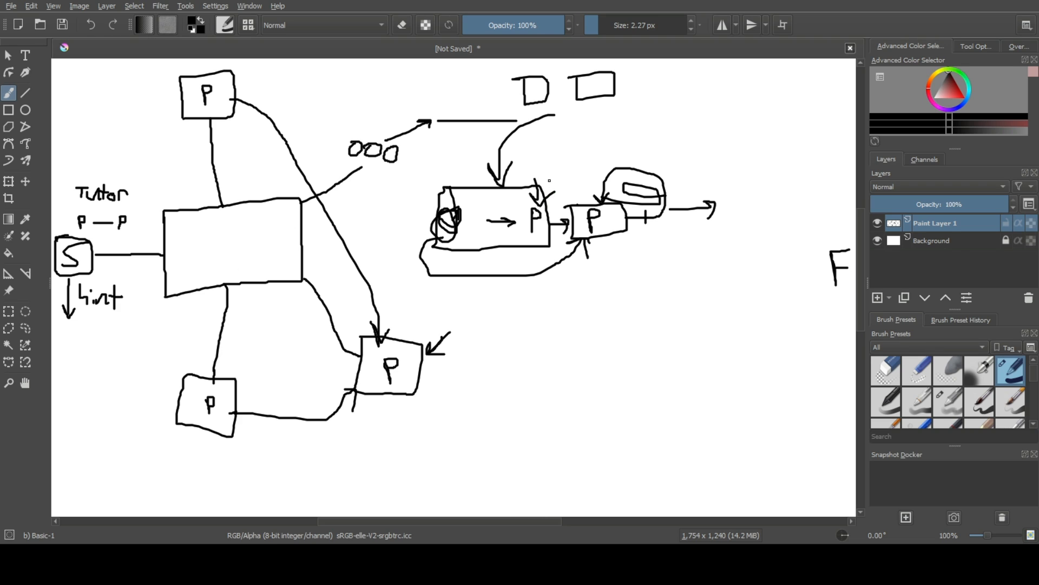
left_click_drag(131, 283, 559, 182)
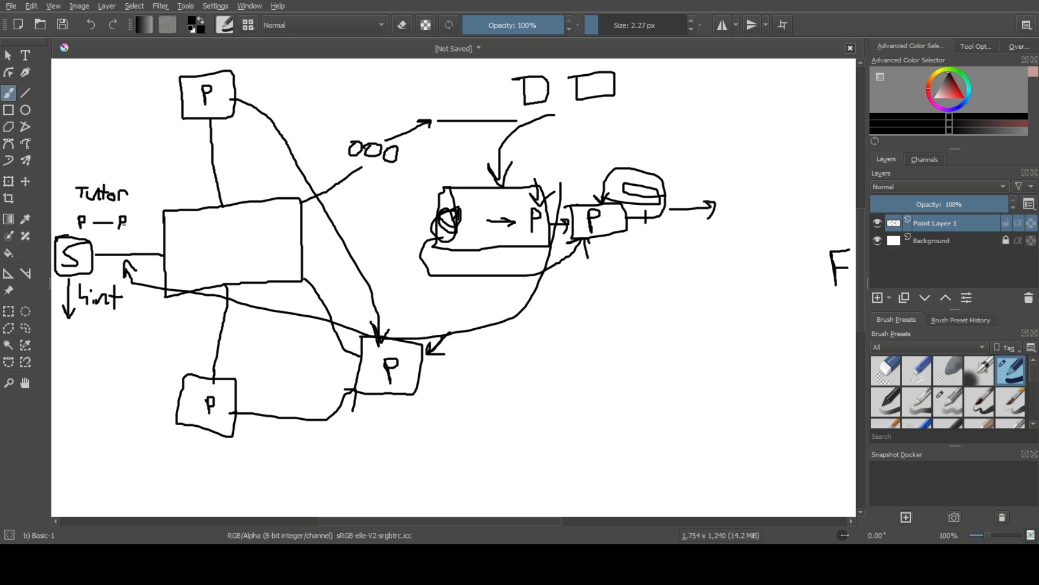
left_click_drag(122, 238, 136, 255)
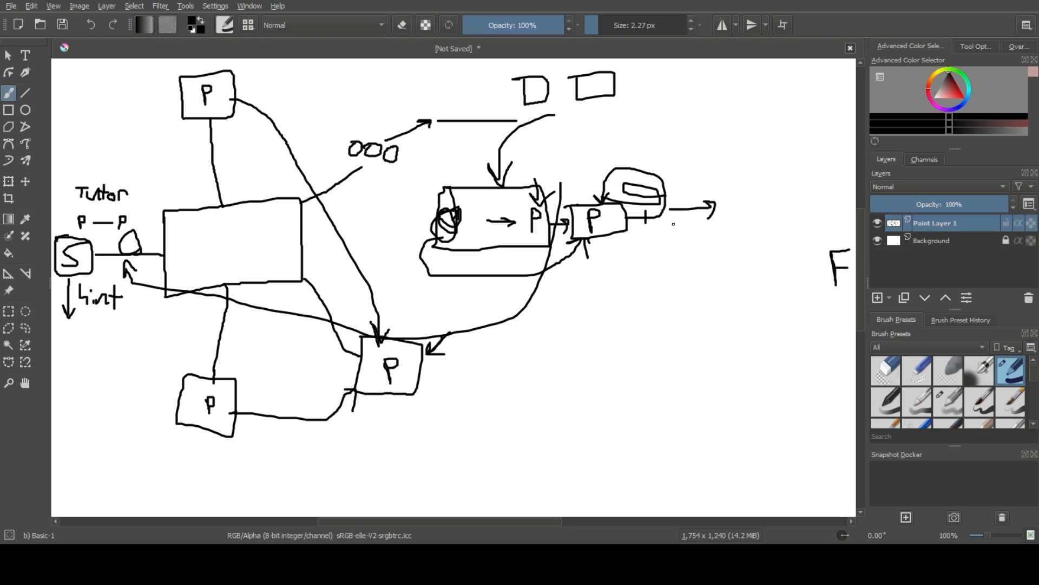
Connect the right P box to the lower-left P box and loop from D down toward the lower right.
left_click_drag(676, 225, 229, 404)
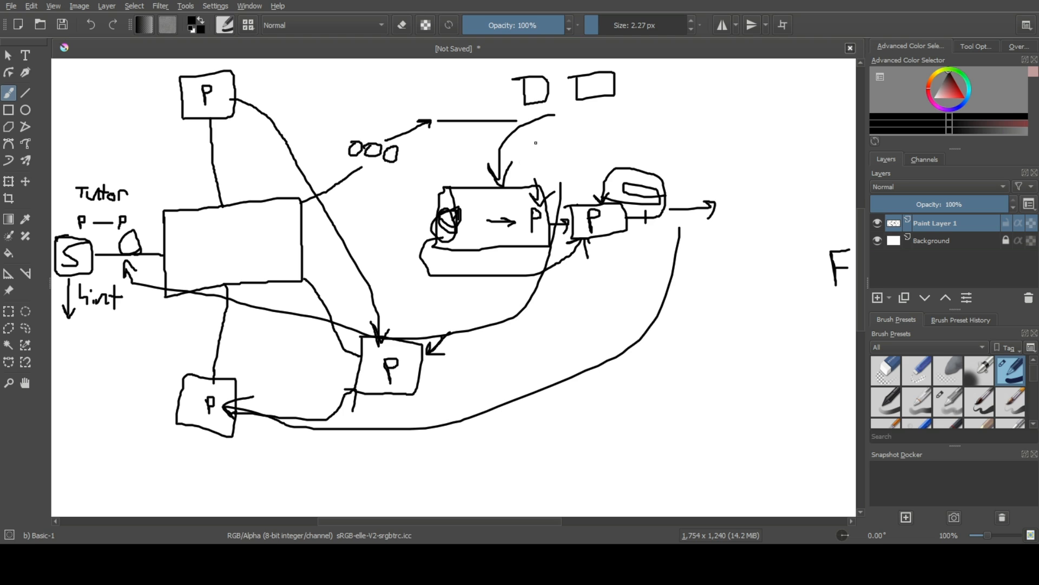
left_click_drag(543, 110, 683, 228)
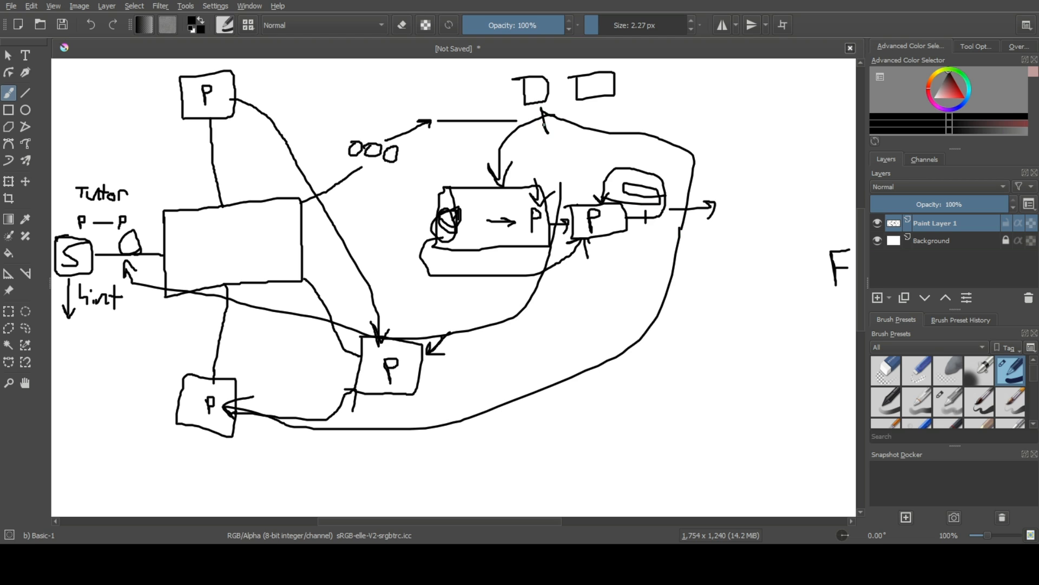
left_click_drag(725, 285, 796, 365)
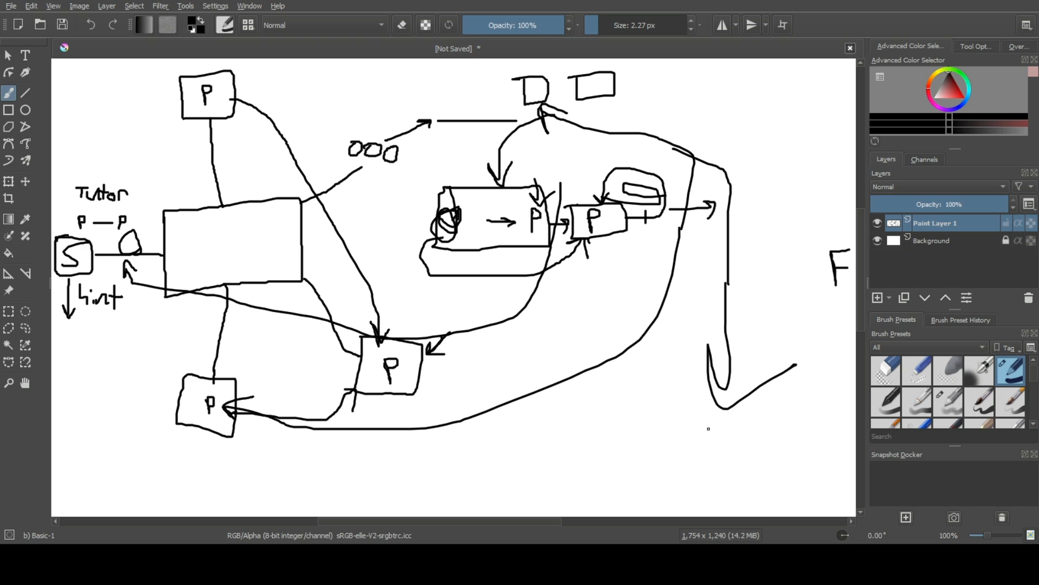
mouse_move(622, 415)
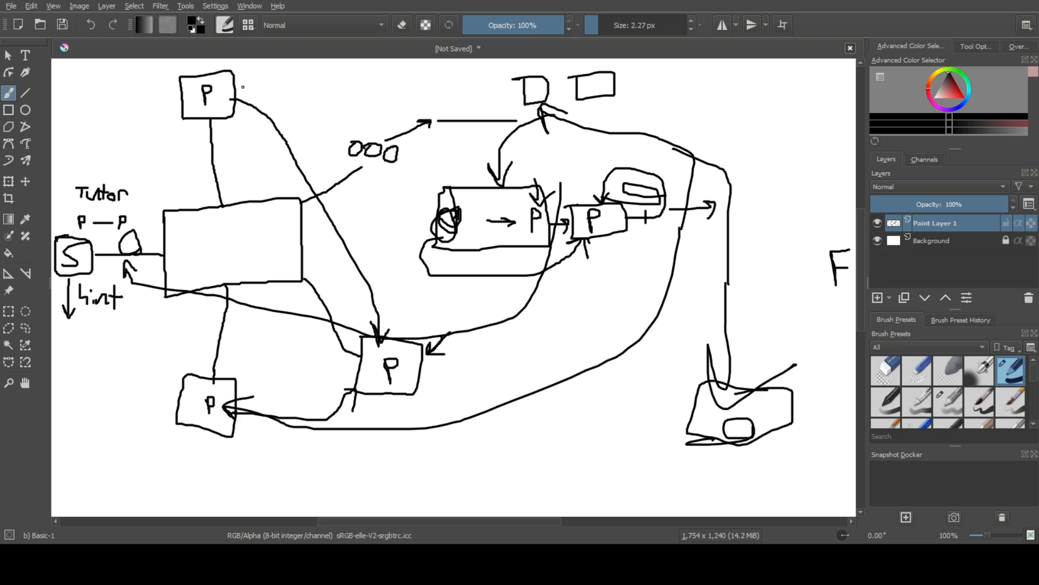
Sketch a small box beside the top P with an arrow and strokes sweeping toward F.
left_click_drag(235, 76, 318, 89)
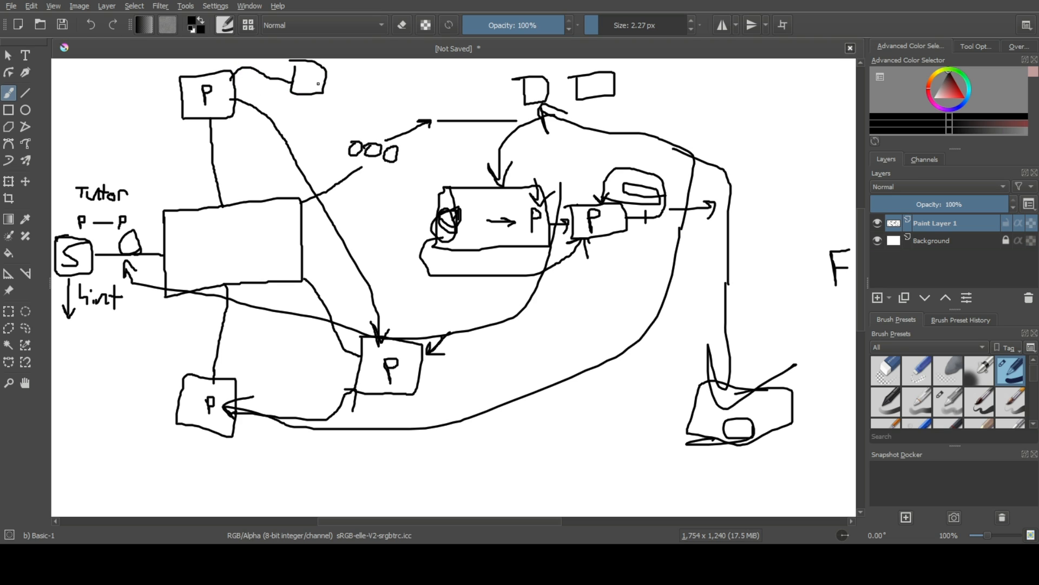
left_click_drag(318, 79, 364, 78)
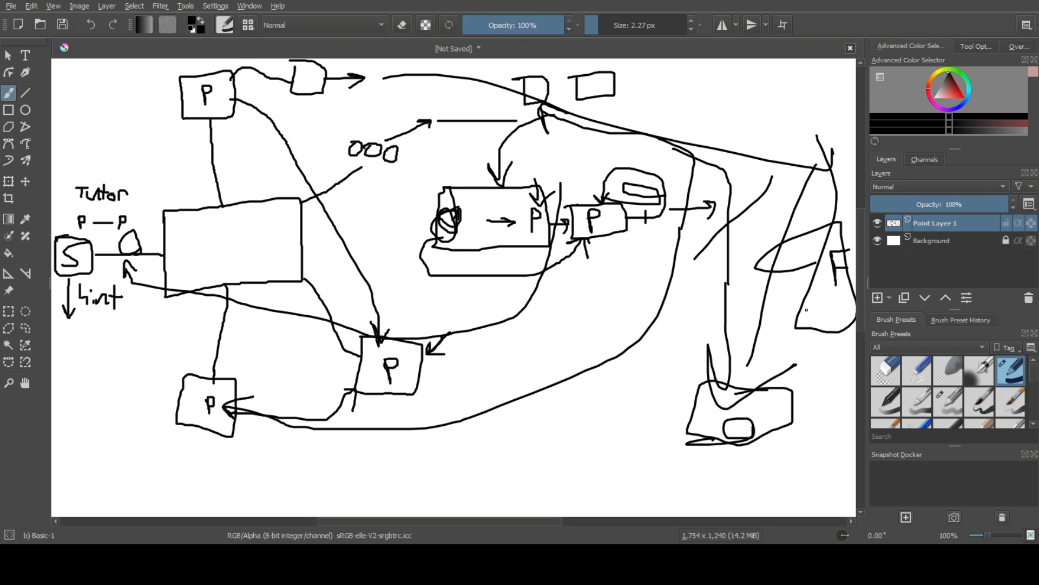
left_click_drag(826, 325, 648, 468)
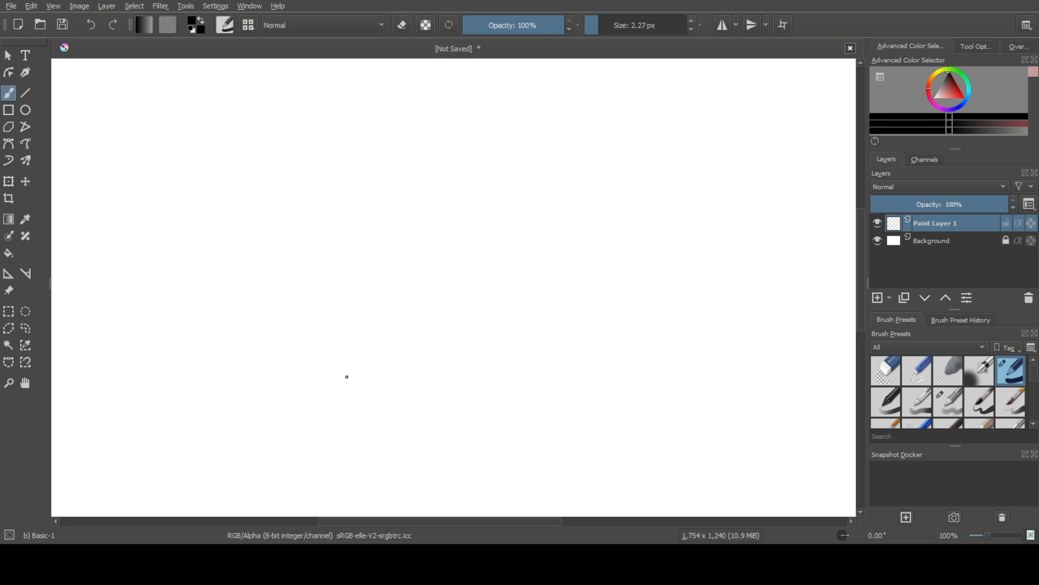
mouse_move(574, 242)
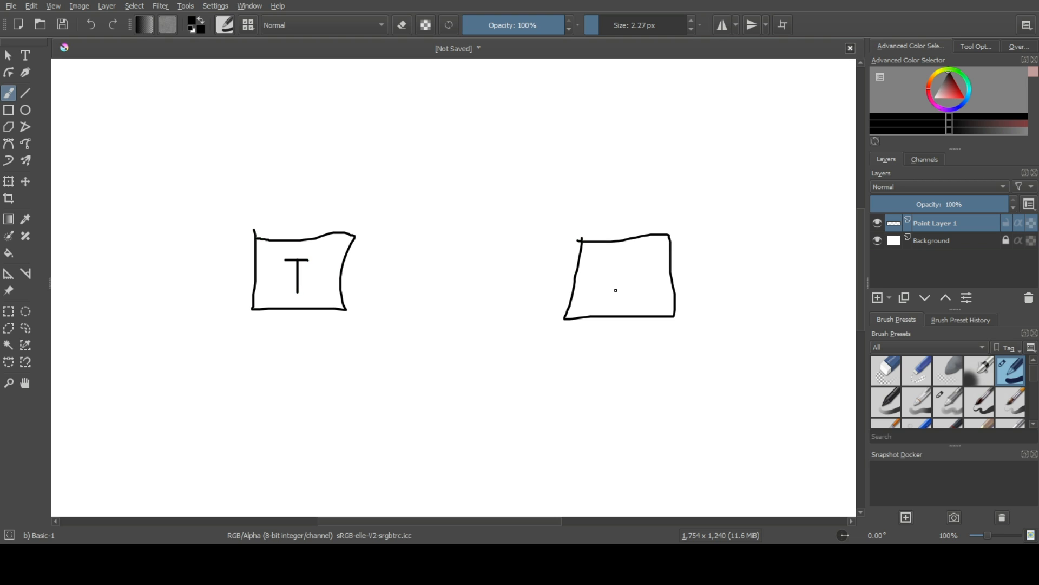
Write T in the right box and draw upward arrows into both T boxes.
left_click_drag(616, 259, 616, 299)
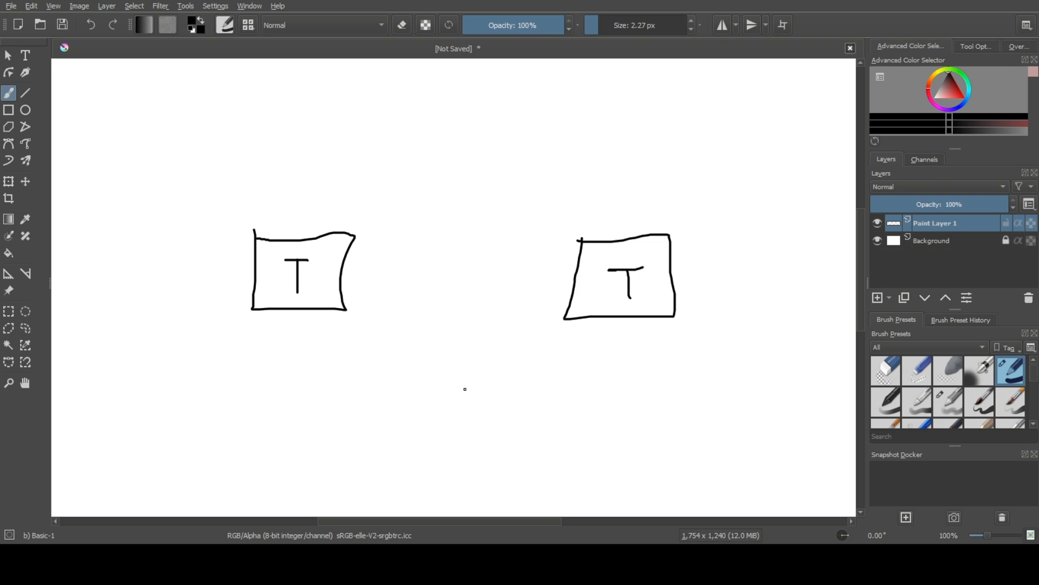
left_click_drag(323, 340, 378, 404)
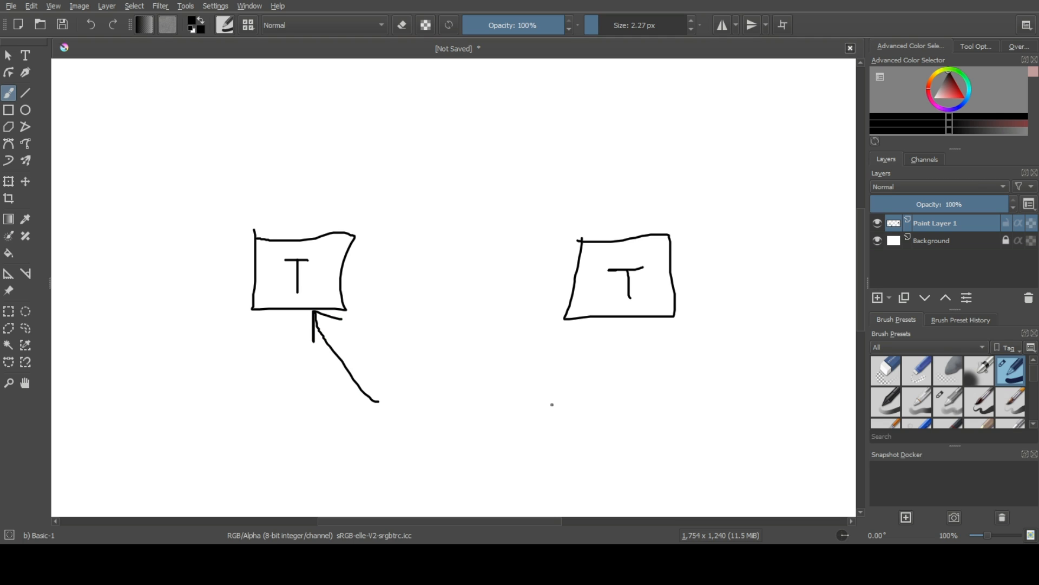
left_click_drag(555, 404, 609, 325)
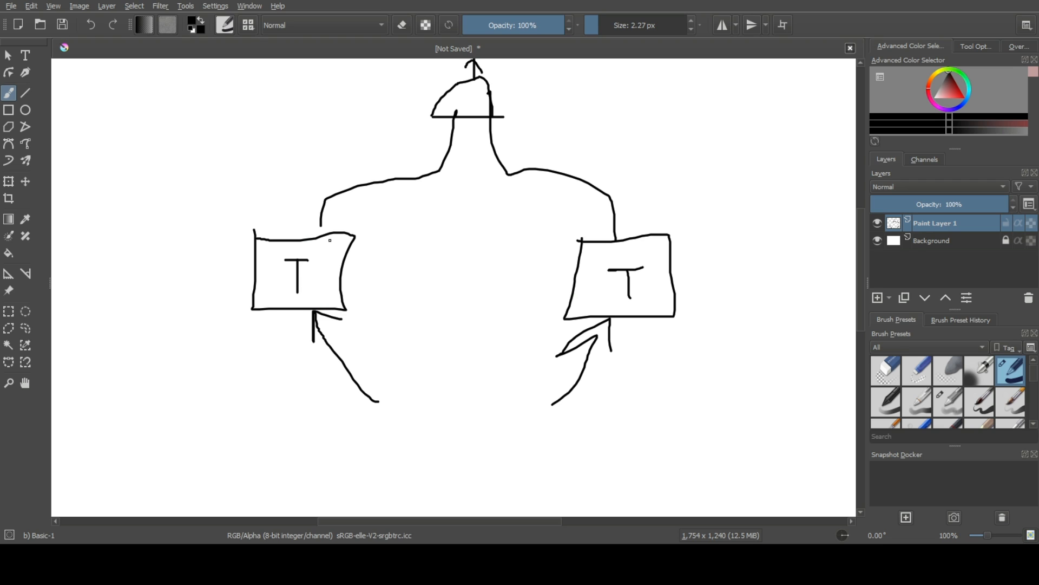
Draw the AND gate above the T boxes and crossing connector arrows down to triangle gates below.
left_click_drag(372, 252, 347, 265)
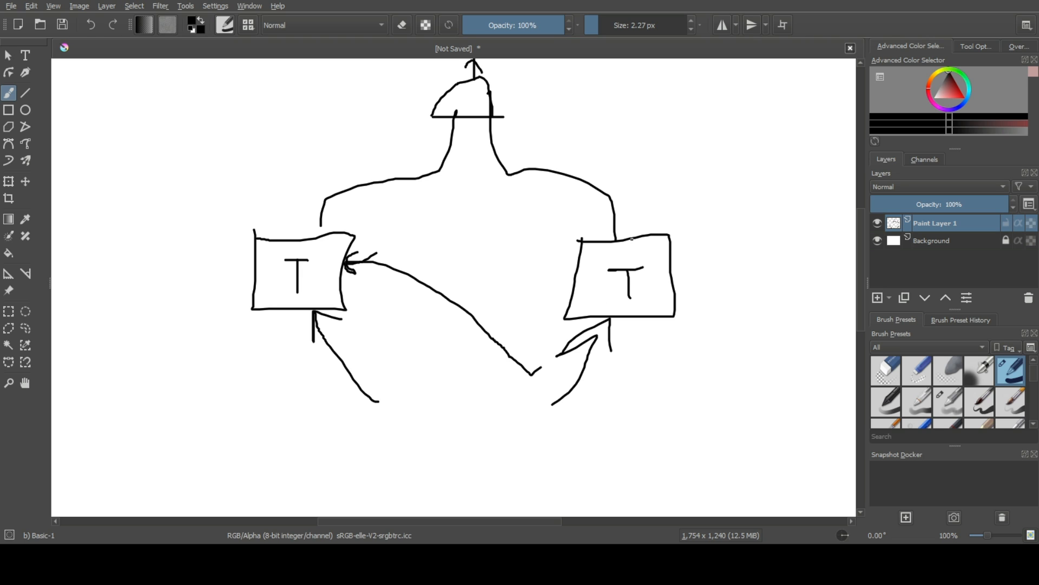
left_click_drag(520, 381, 543, 368)
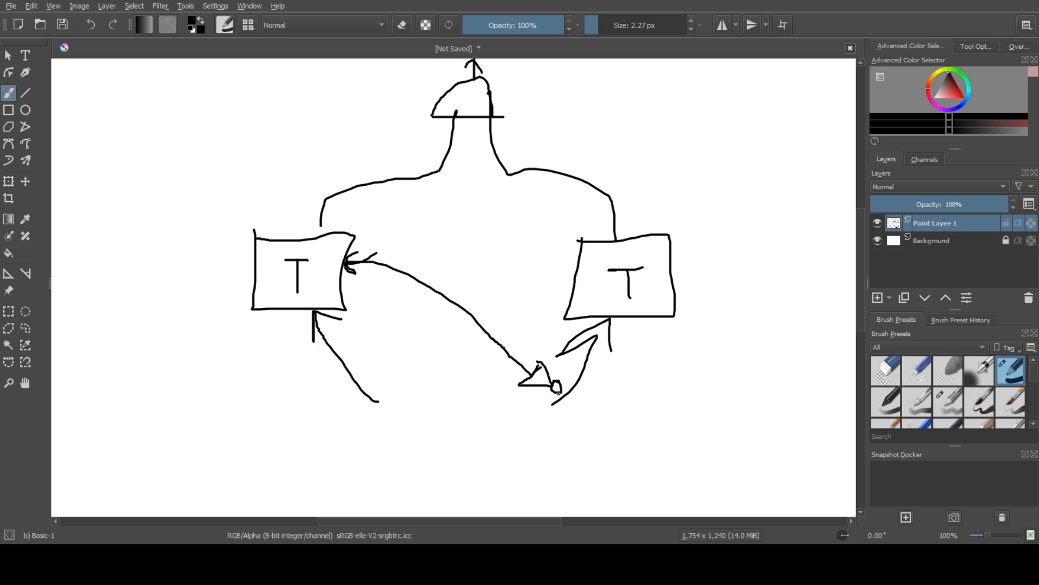
left_click_drag(566, 388, 583, 415)
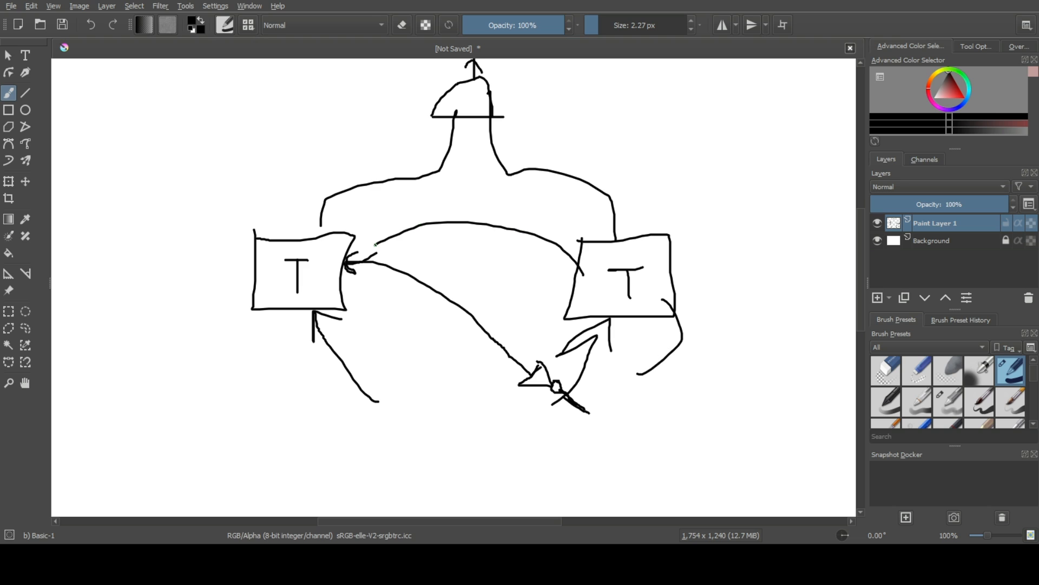
left_click_drag(473, 140, 377, 317)
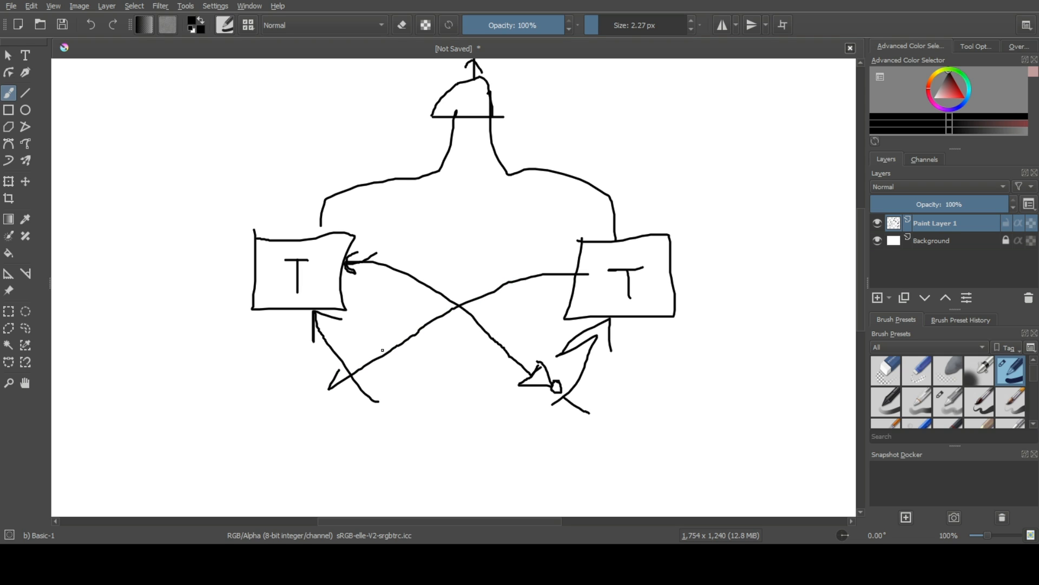
Add NOT-gate bubbles to both triangle gates and a small dot beside each T.
left_click_drag(403, 325, 375, 365)
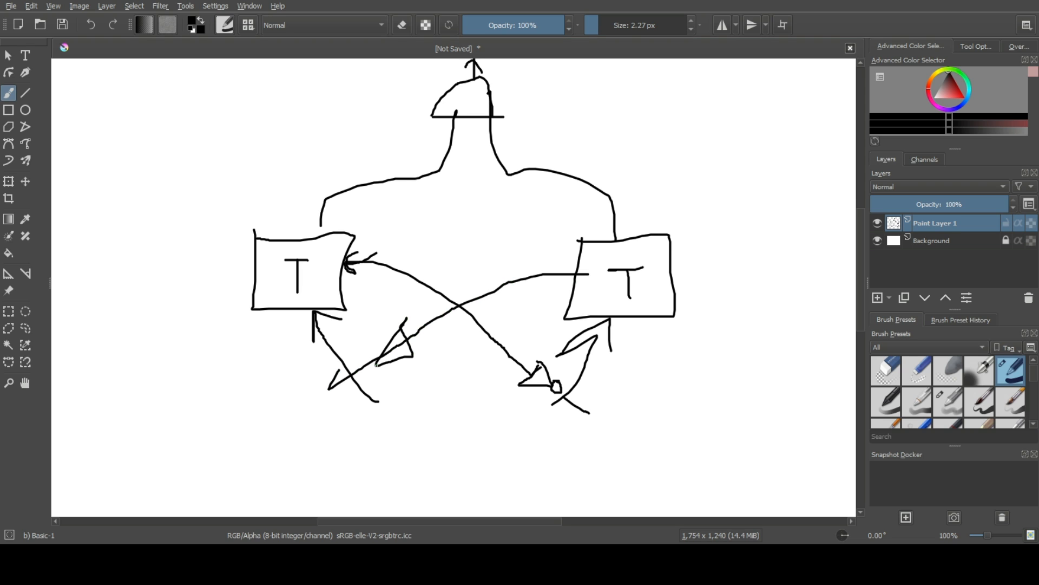
left_click(369, 364)
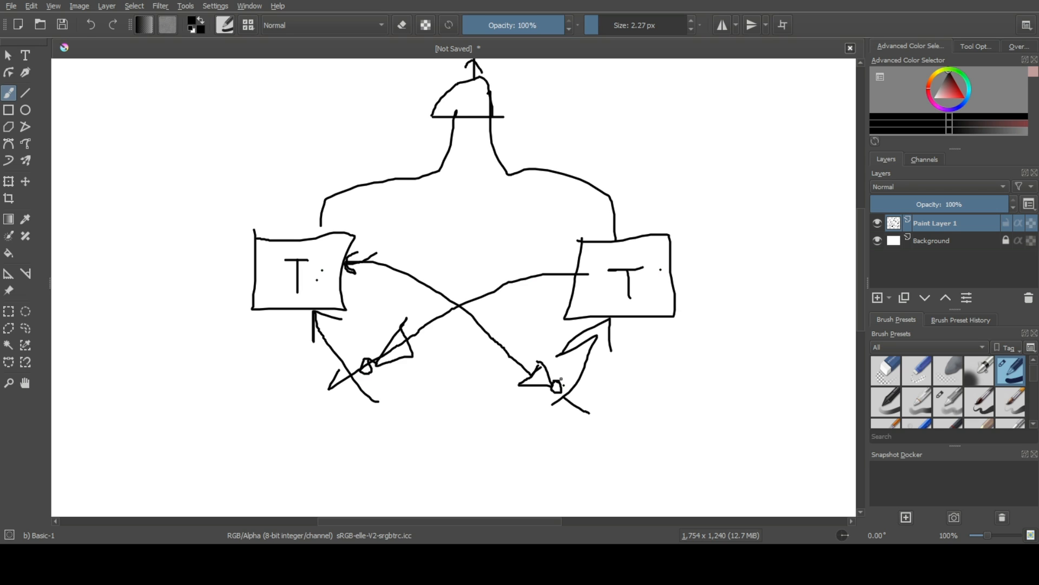
left_click_drag(464, 159, 381, 237)
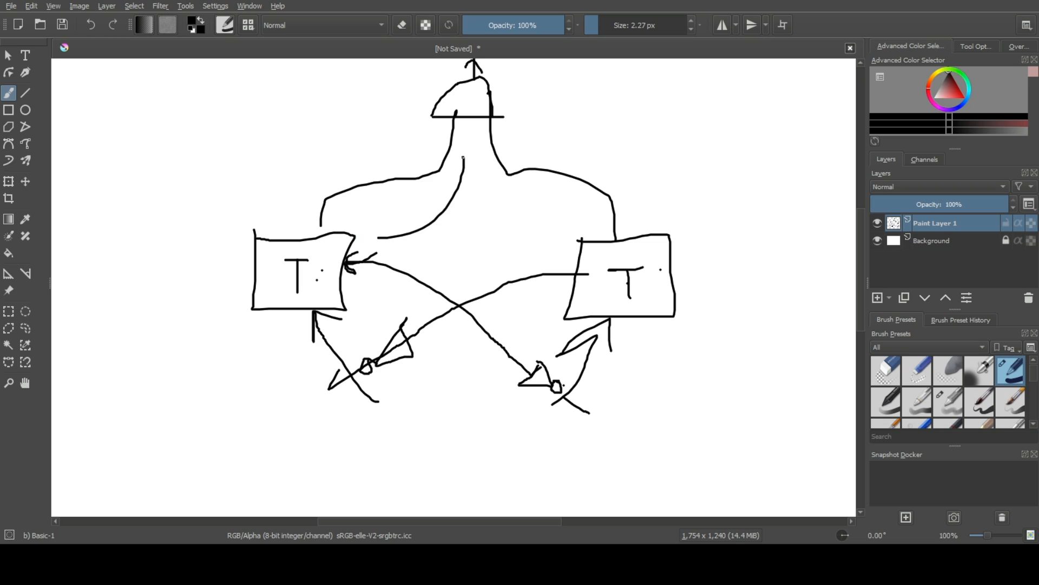
left_click_drag(461, 139, 540, 215)
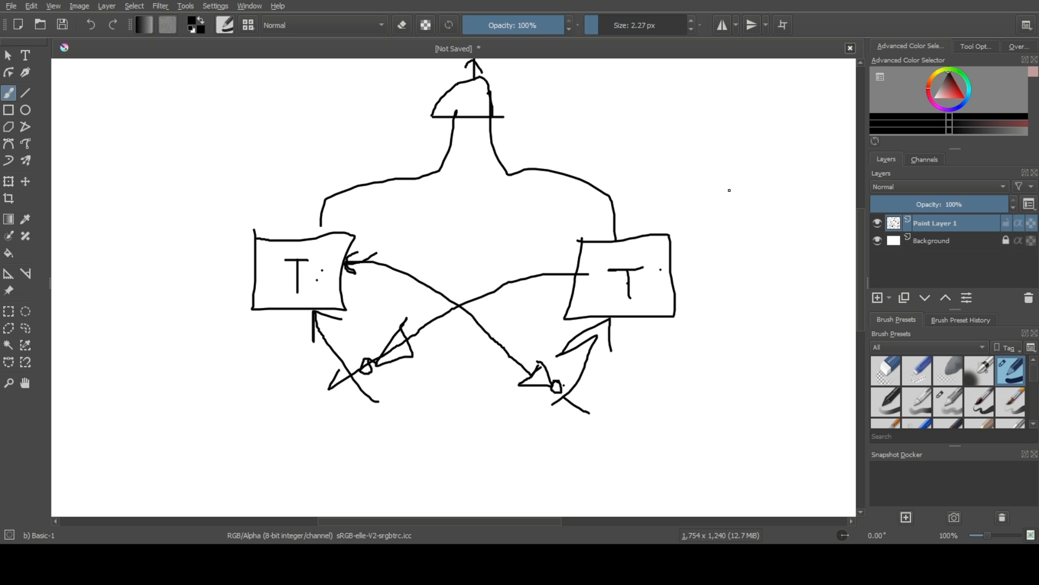
mouse_move(445, 412)
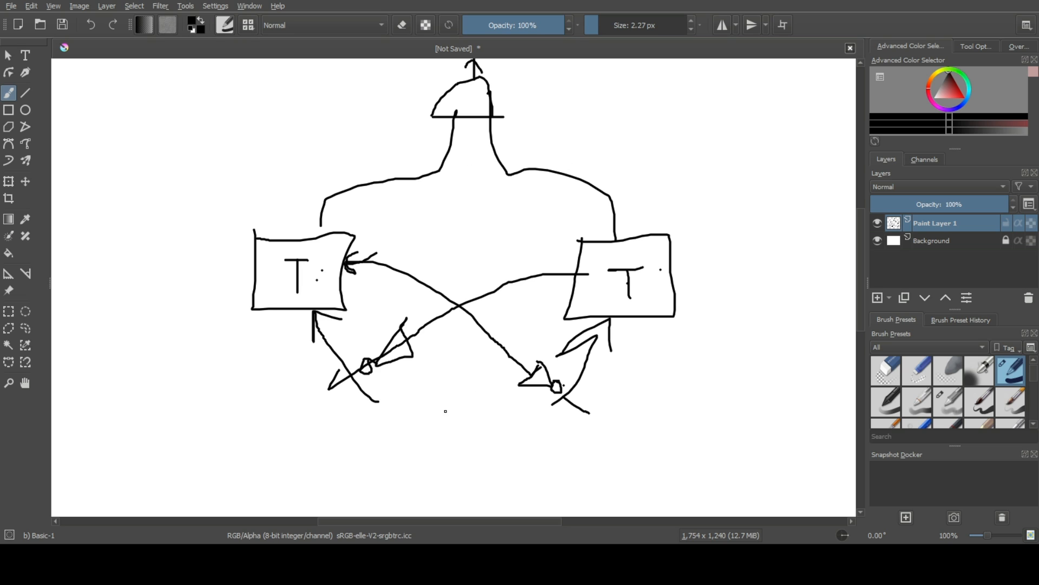
mouse_move(450, 416)
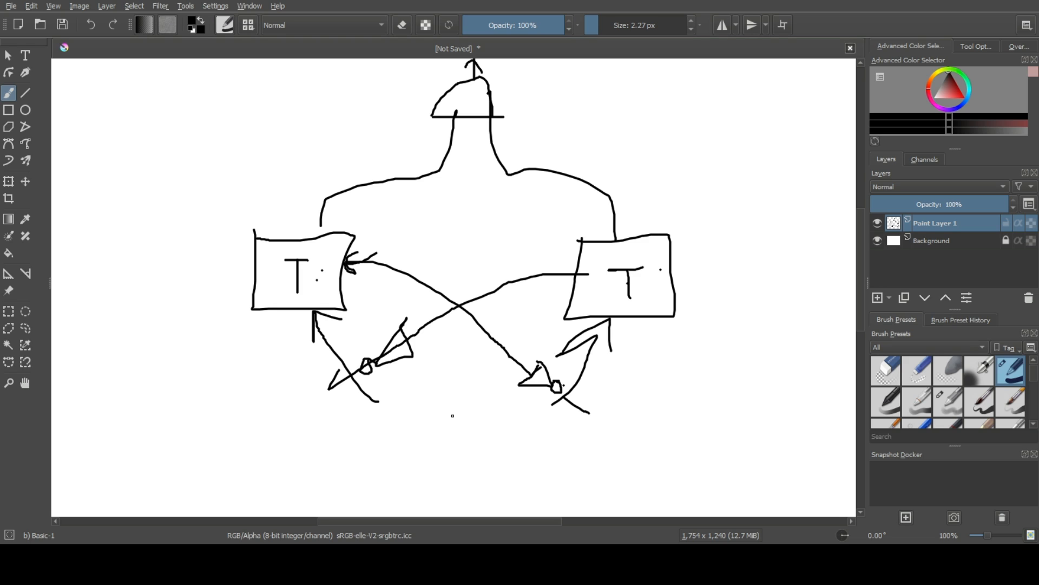
mouse_move(274, 153)
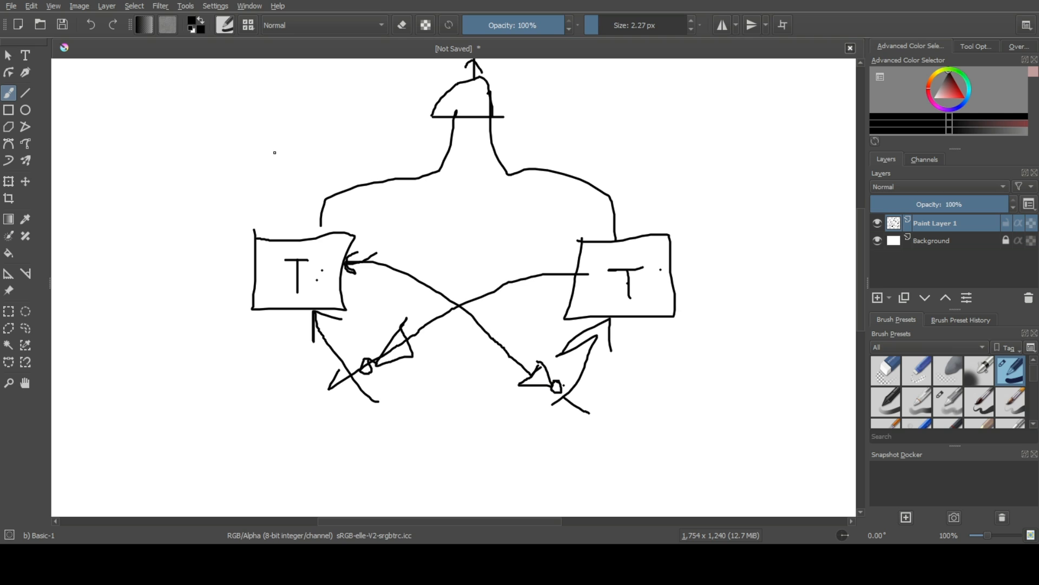
Draw a question mark left of the left T box and a vertical line descending from the AND gate.
left_click_drag(196, 175, 177, 275)
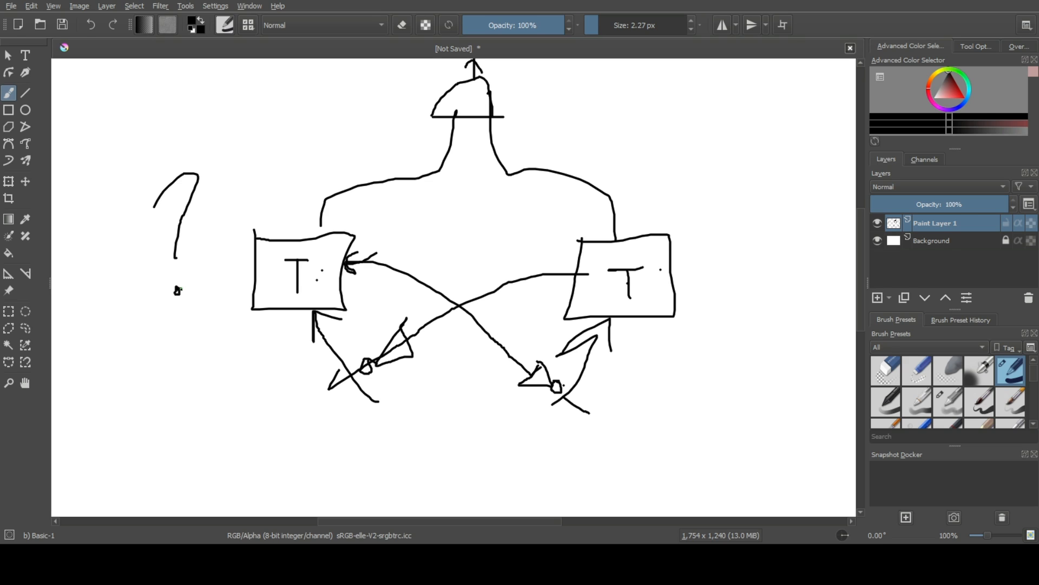
mouse_move(381, 267)
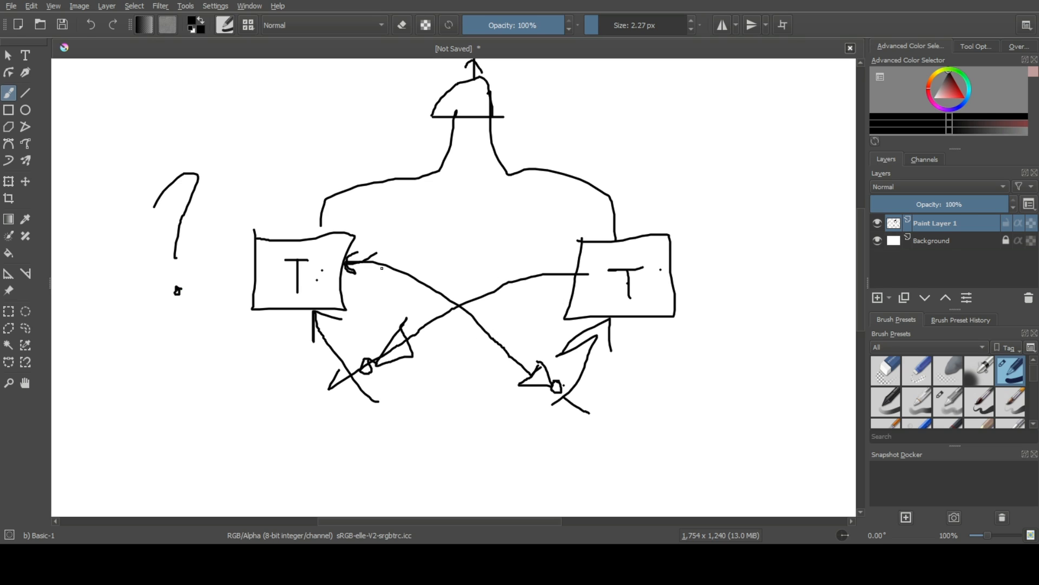
mouse_move(417, 404)
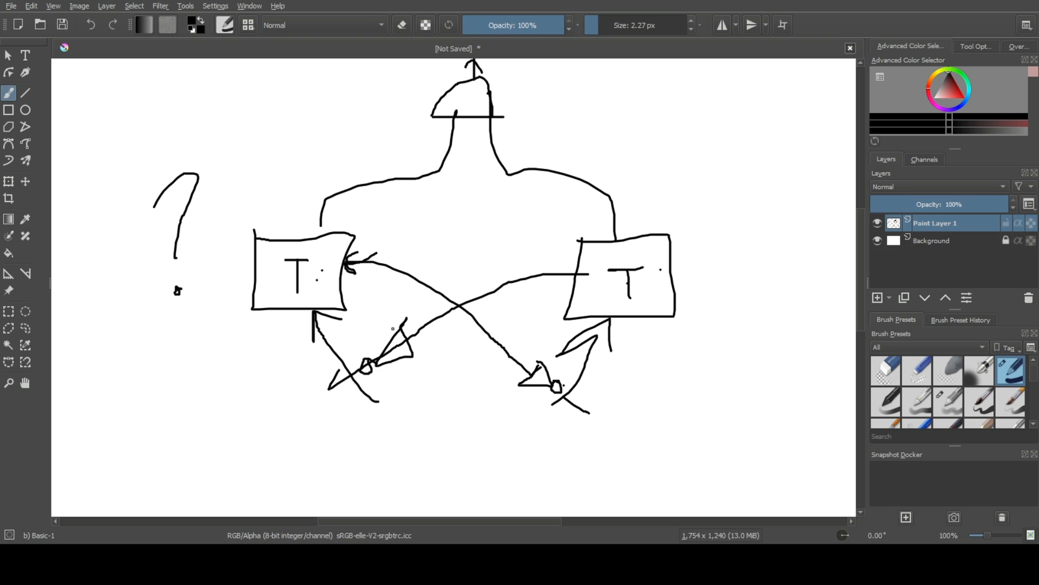
left_click_drag(465, 153, 461, 413)
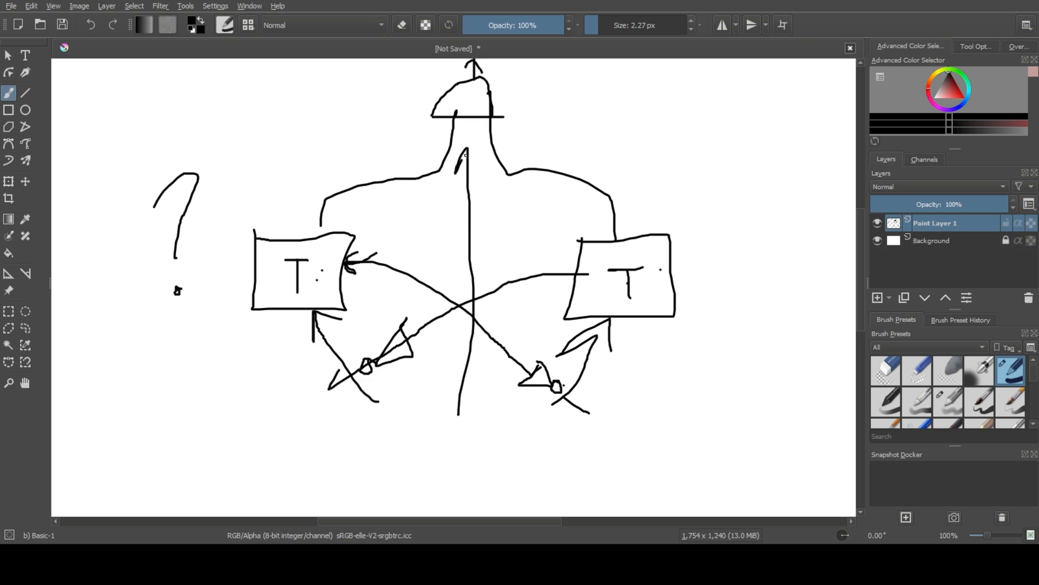
left_click_drag(464, 137, 501, 199)
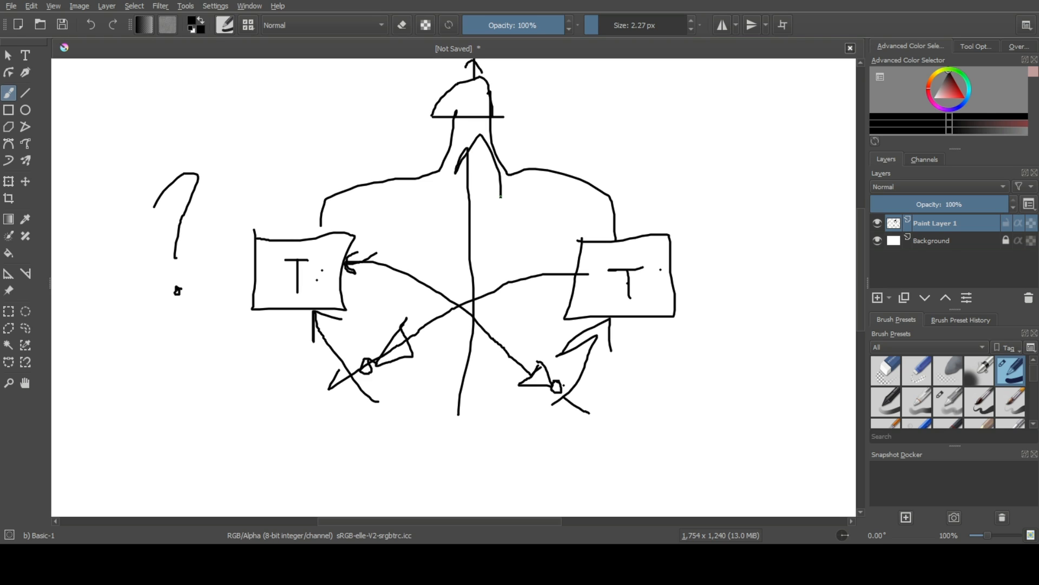